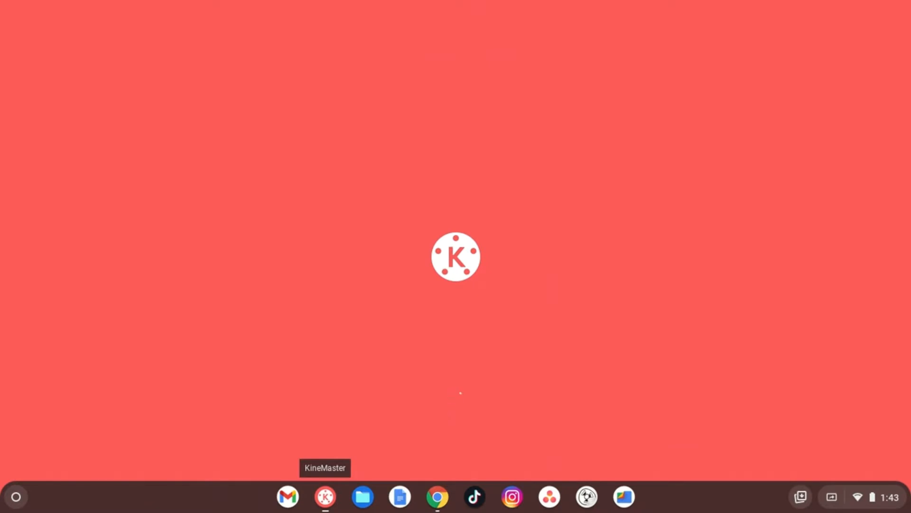
Step: Launch KineMaster from the shelf and reach its home screen of projects
{"action": "left_click", "coordinate": [325, 497]}
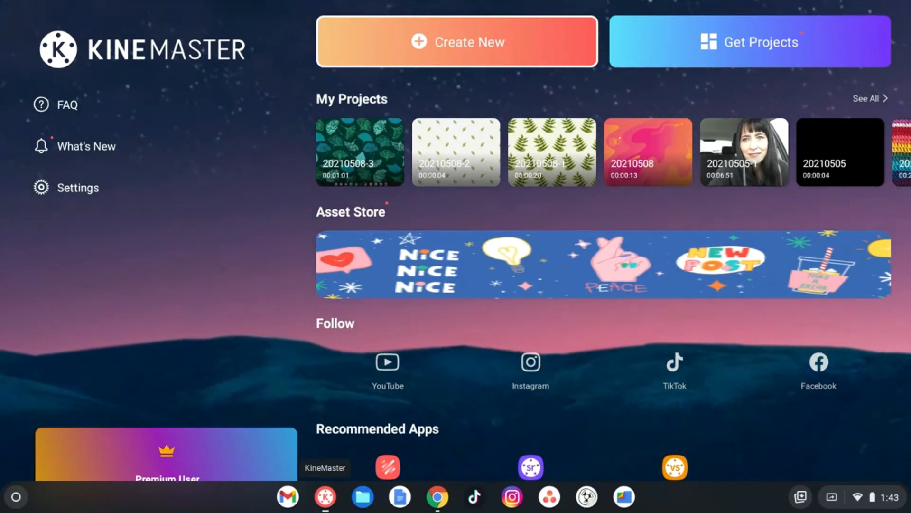
{"action": "mouse_move", "coordinate": [302, 490]}
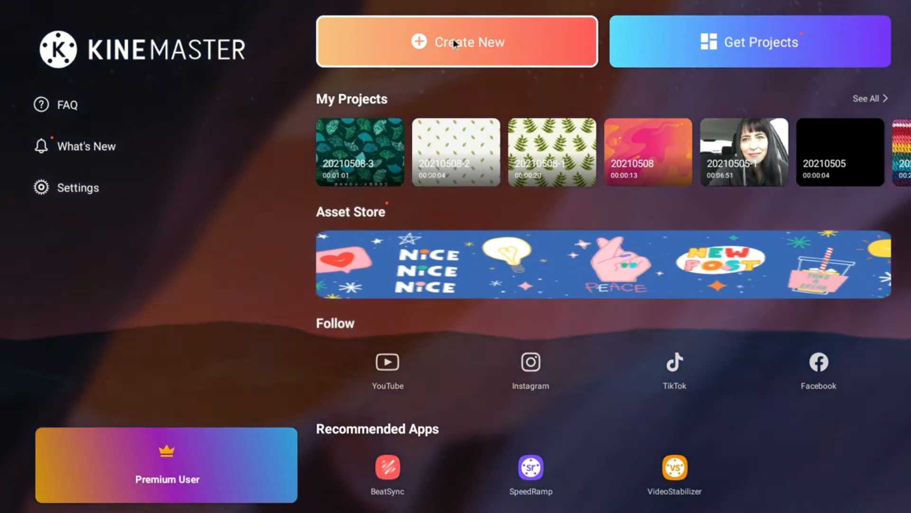
Step: Start a new project via Create New to reach its setup screen
{"action": "left_click", "coordinate": [457, 40]}
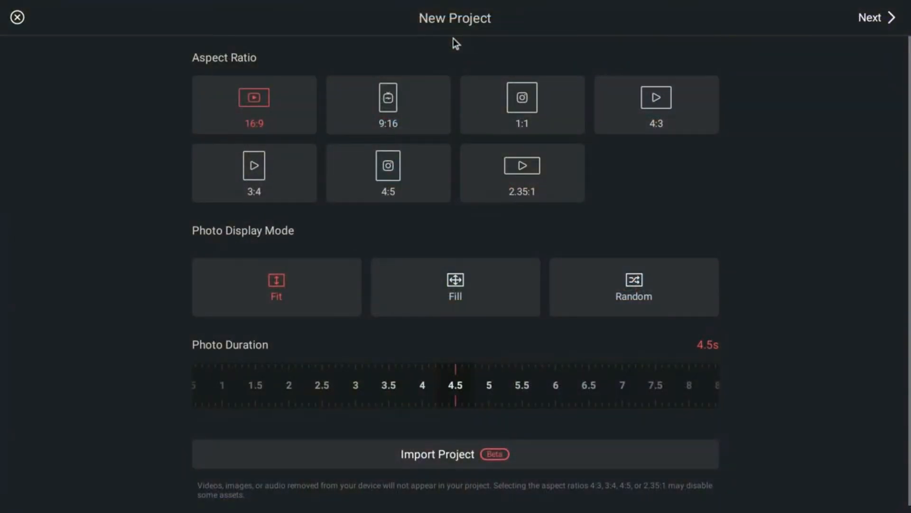
{"action": "mouse_move", "coordinate": [713, 159]}
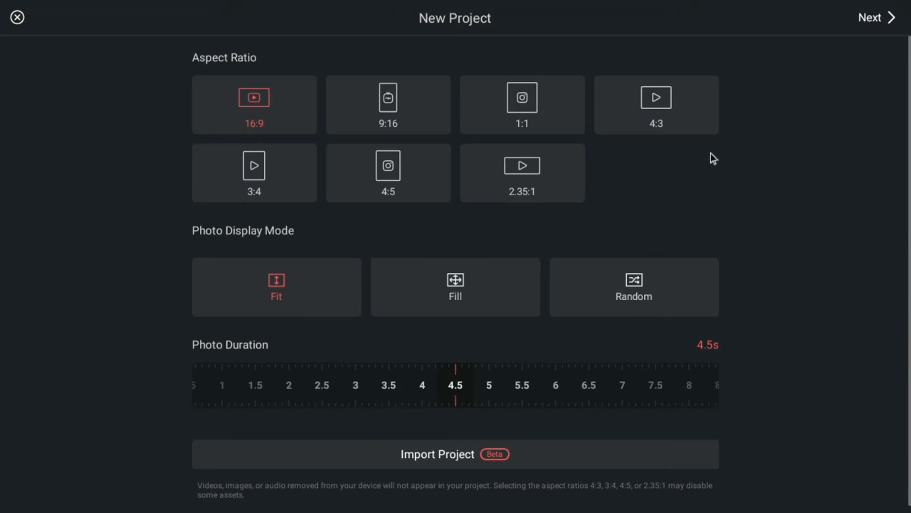
{"action": "mouse_move", "coordinate": [642, 169]}
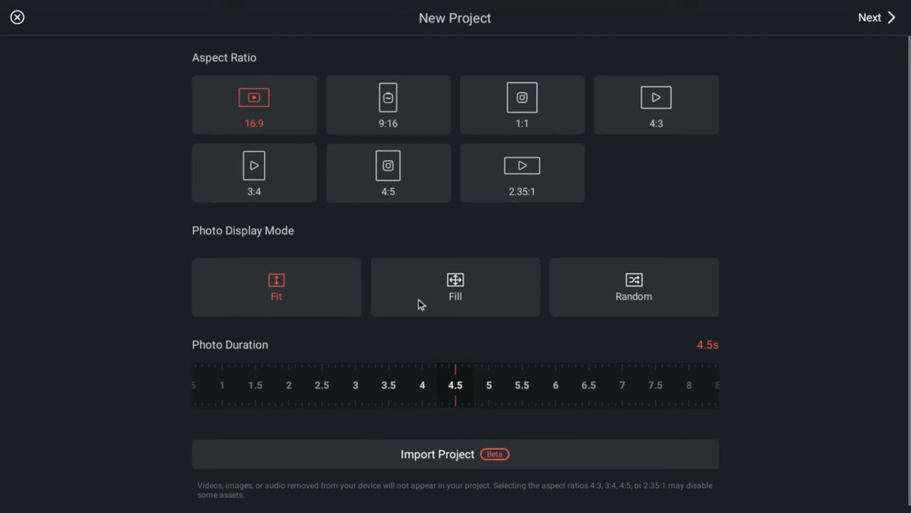
{"action": "mouse_move", "coordinate": [335, 394]}
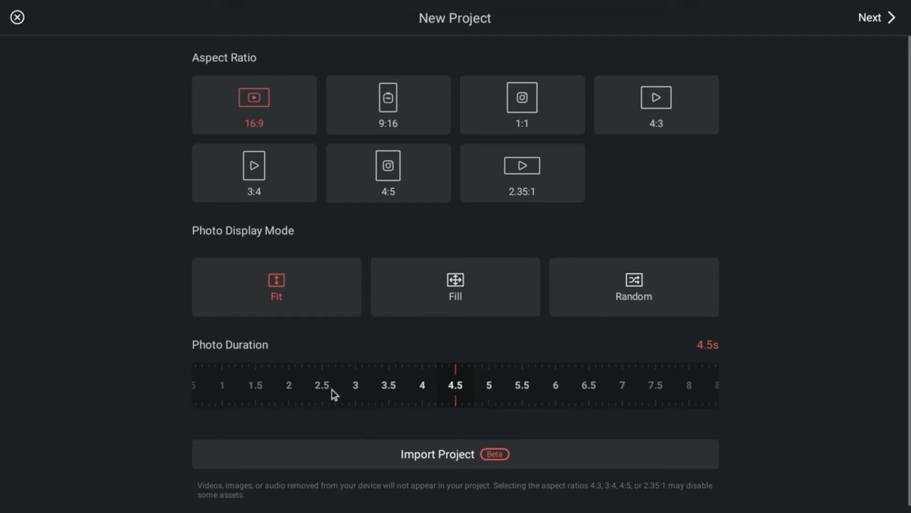
{"action": "mouse_move", "coordinate": [278, 65]}
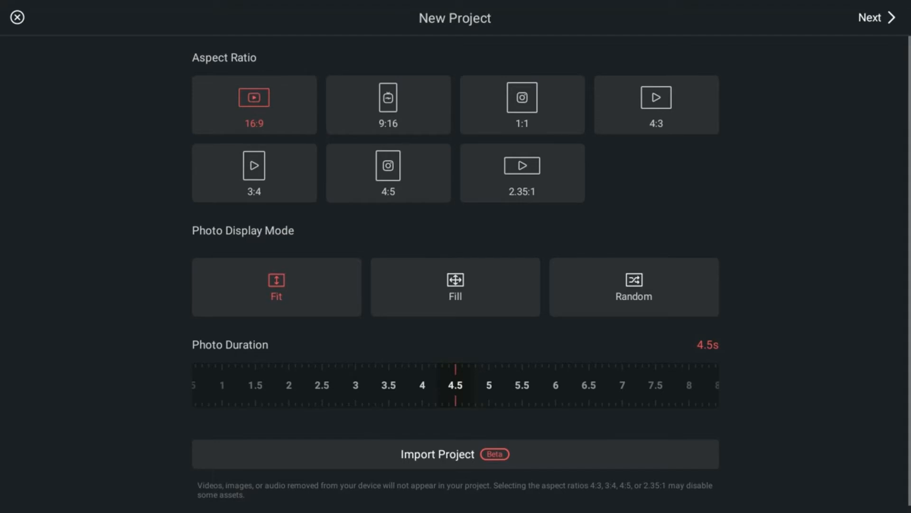
{"action": "mouse_move", "coordinate": [102, 113]}
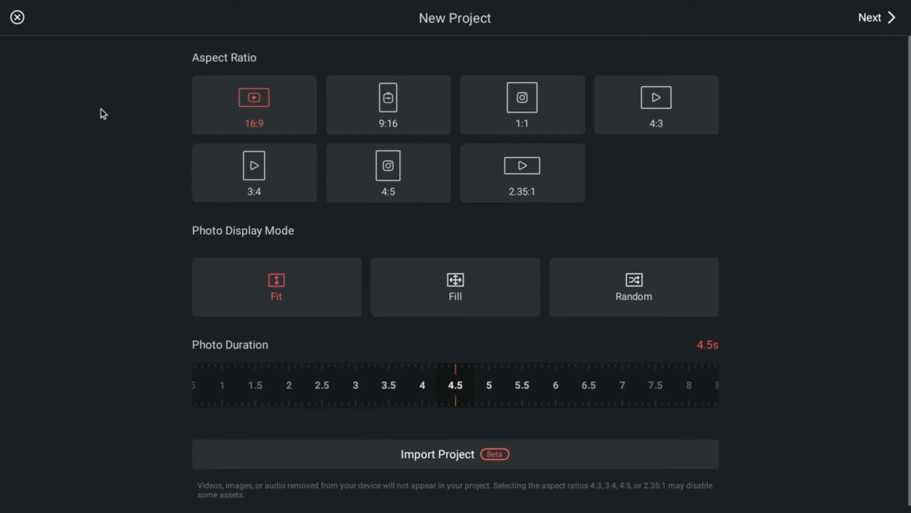
{"action": "mouse_move", "coordinate": [502, 199]}
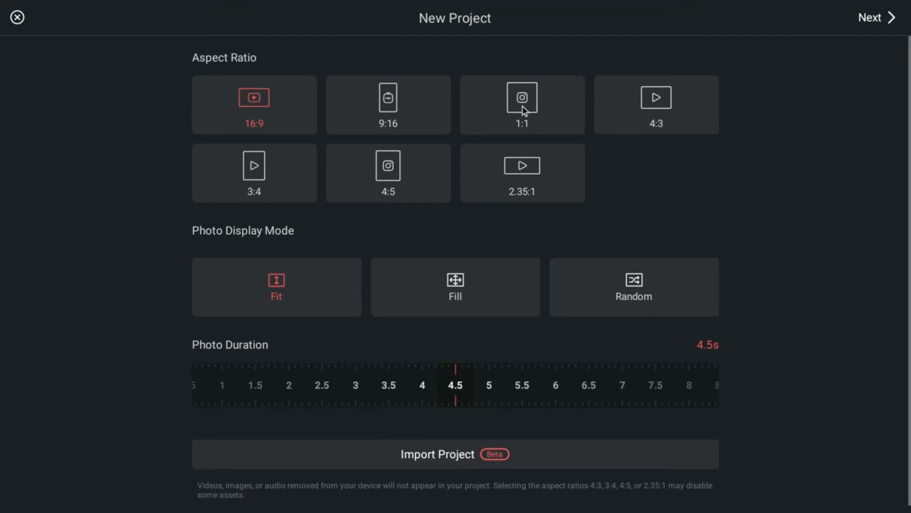
{"action": "mouse_move", "coordinate": [393, 105]}
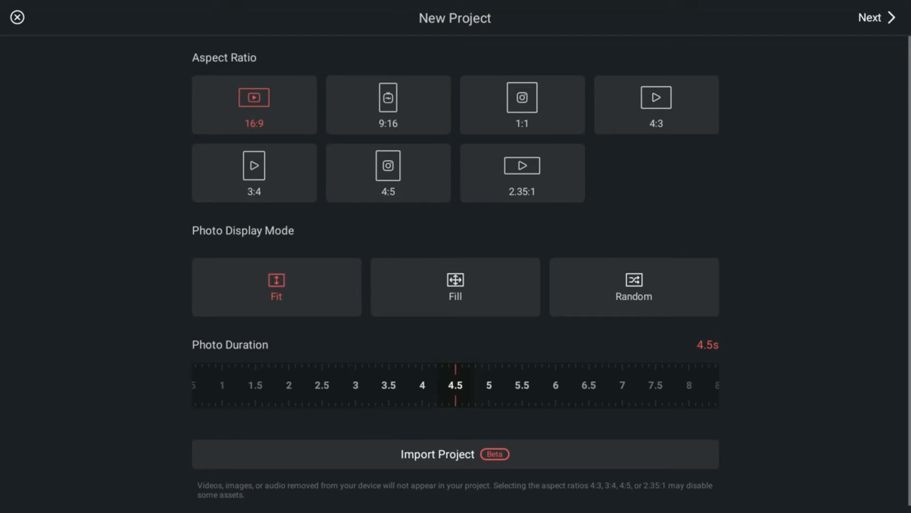
{"action": "mouse_move", "coordinate": [455, 110]}
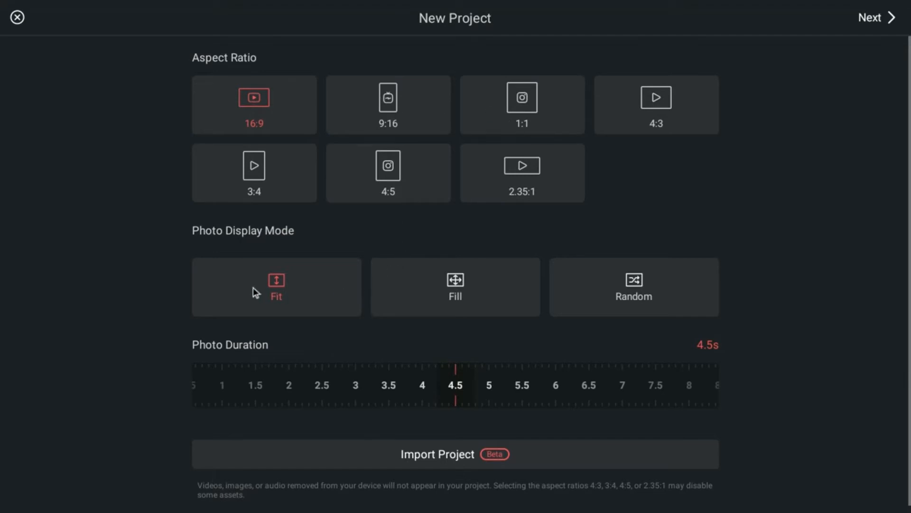
{"action": "mouse_move", "coordinate": [366, 286]}
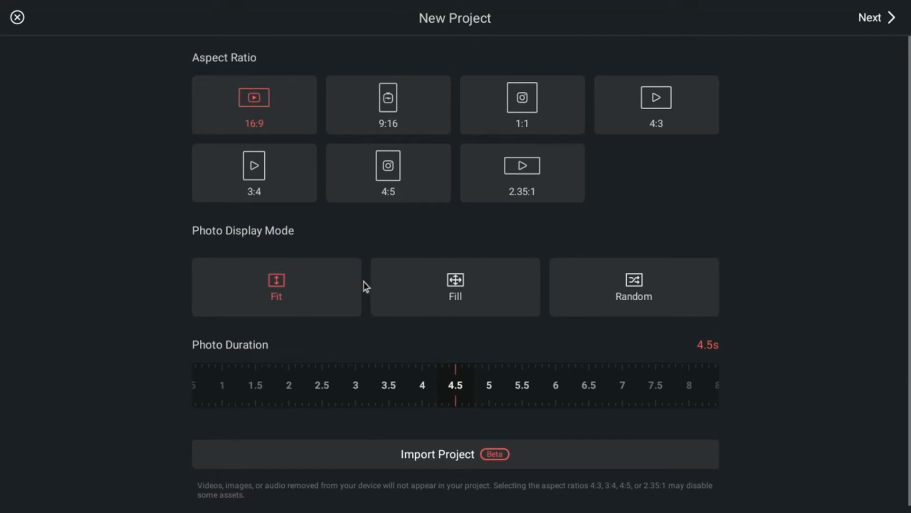
{"action": "mouse_move", "coordinate": [338, 296]}
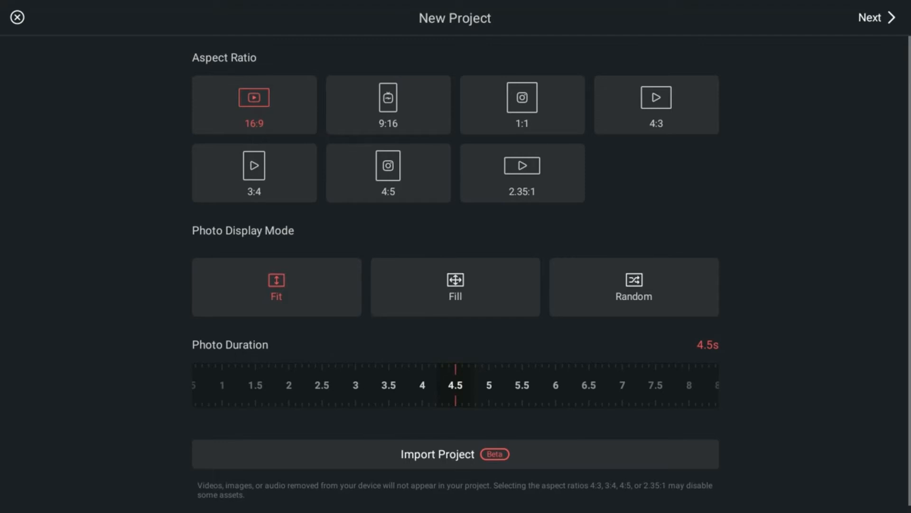
{"action": "mouse_move", "coordinate": [283, 291]}
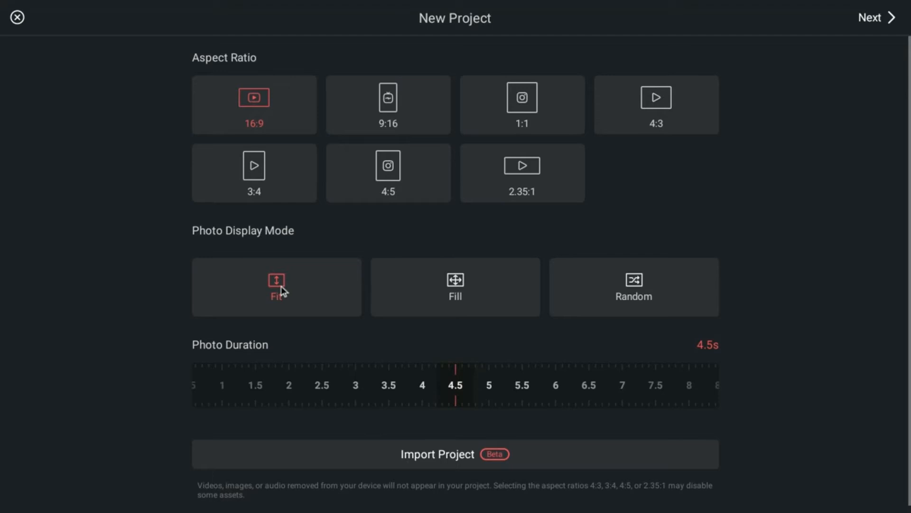
{"action": "mouse_move", "coordinate": [468, 277]}
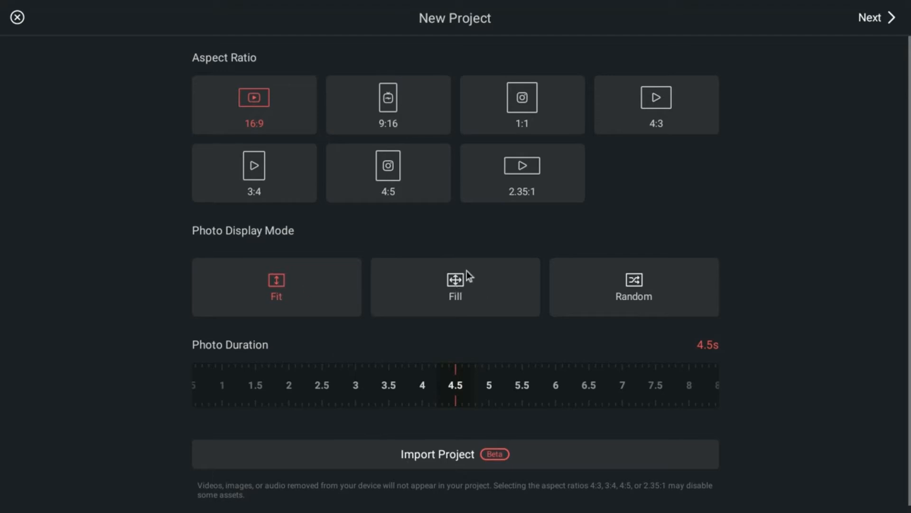
{"action": "mouse_move", "coordinate": [623, 302]}
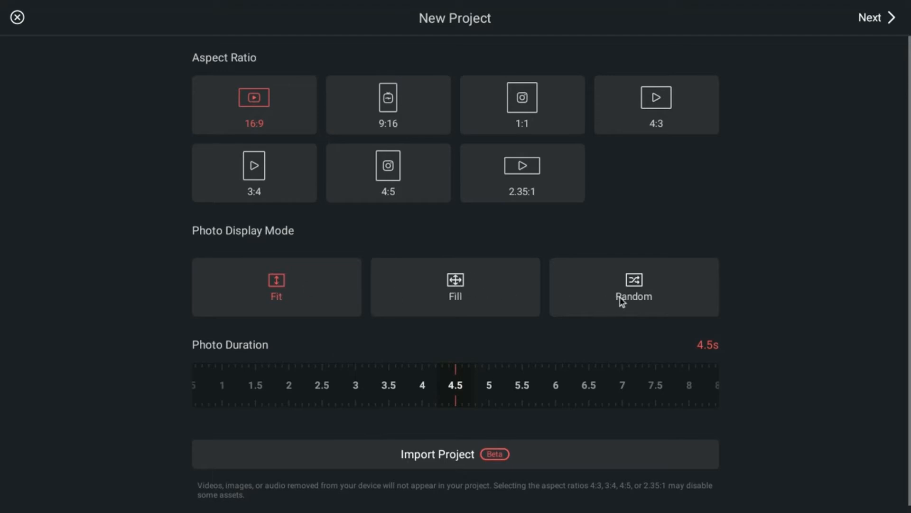
{"action": "mouse_move", "coordinate": [306, 402]}
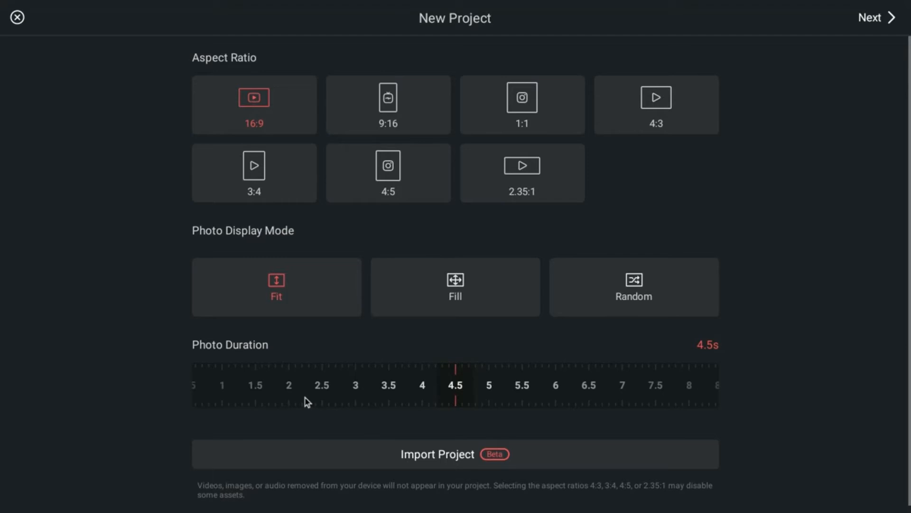
{"action": "mouse_move", "coordinate": [467, 392]}
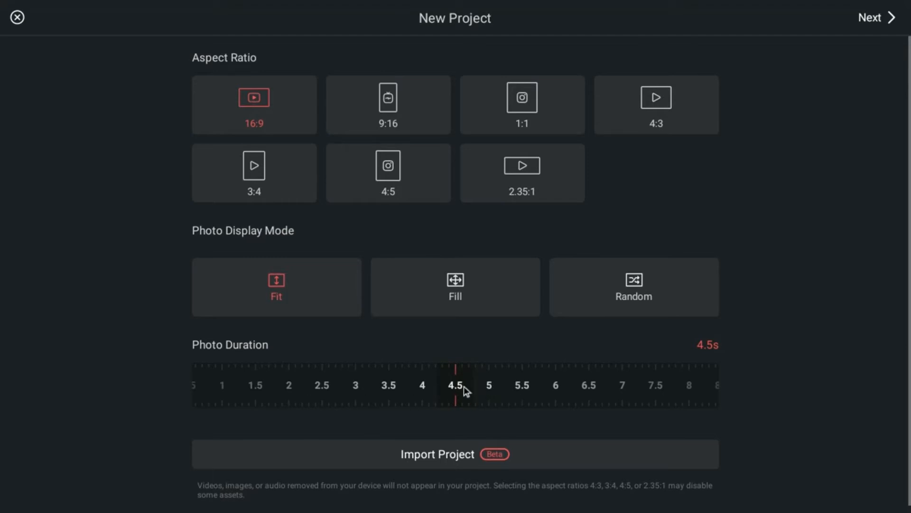
{"action": "mouse_move", "coordinate": [383, 395]}
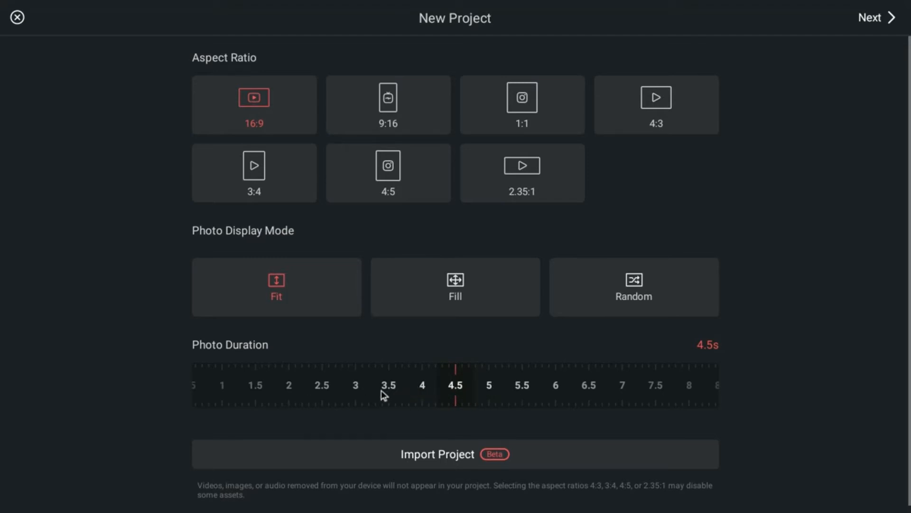
Step: Slide the photo duration through its range and settle it at 4.0 seconds
{"action": "left_click_drag", "start_coordinate": [384, 385], "coordinate": [551, 392]}
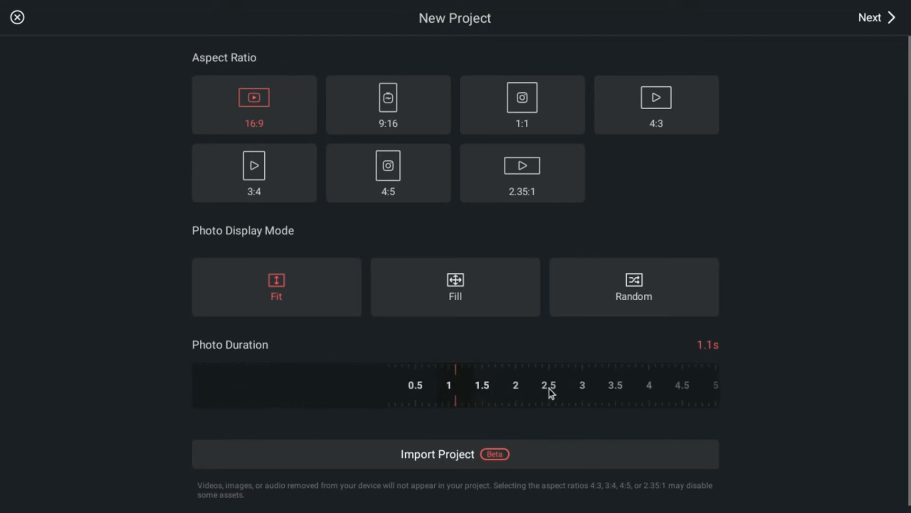
{"action": "left_click_drag", "start_coordinate": [549, 384], "coordinate": [486, 385]}
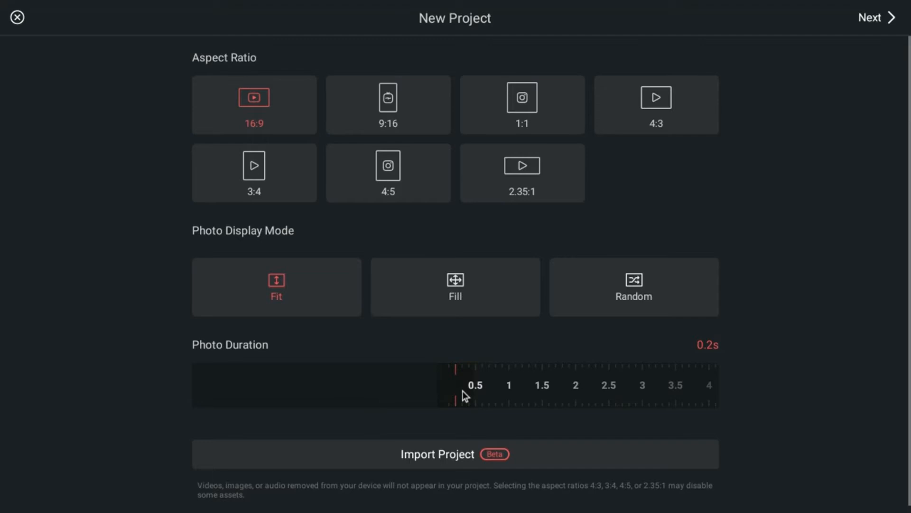
{"action": "mouse_move", "coordinate": [581, 396]}
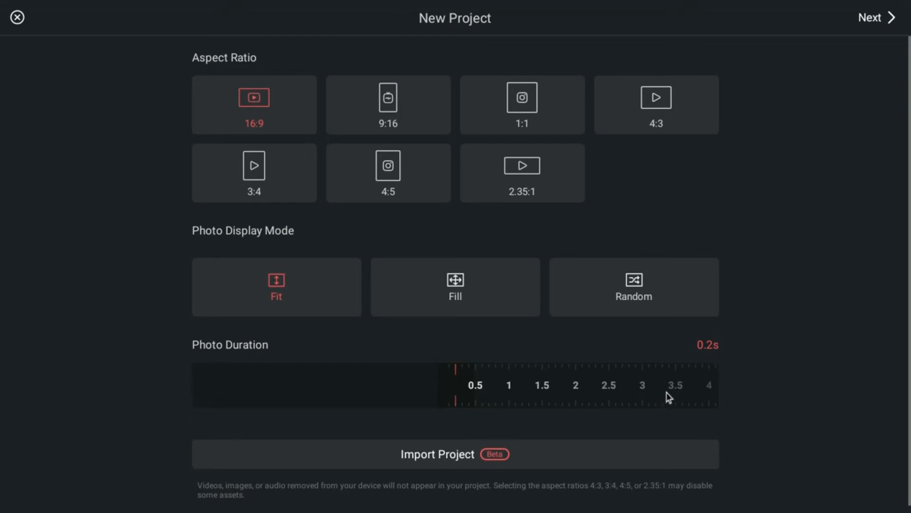
{"action": "mouse_move", "coordinate": [674, 398]}
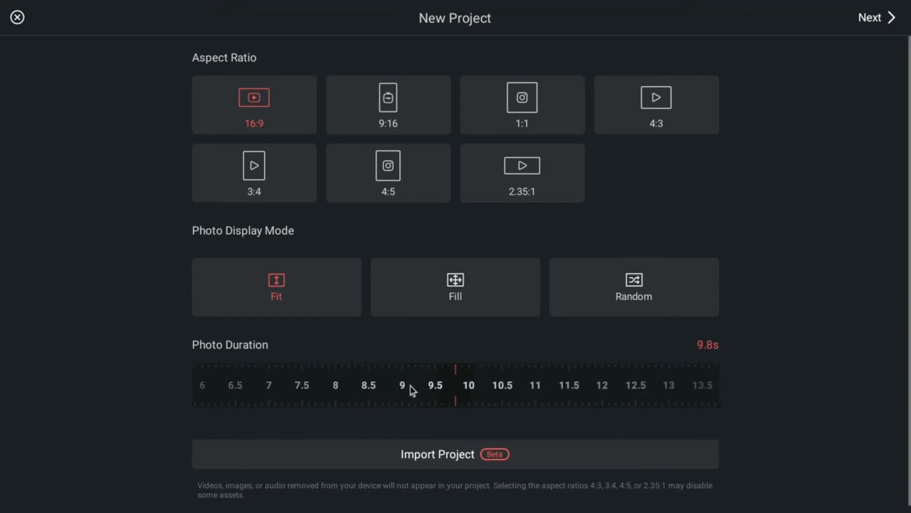
{"action": "left_click_drag", "start_coordinate": [413, 385], "coordinate": [555, 395]}
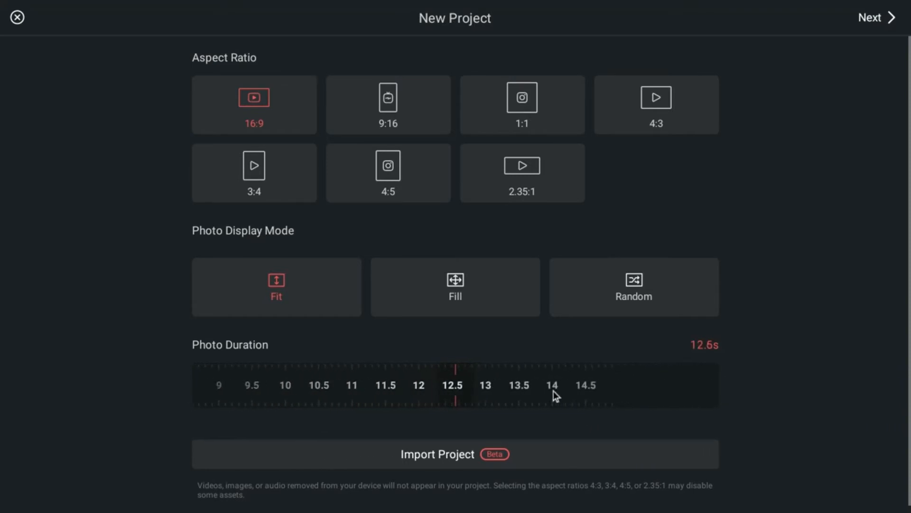
{"action": "left_click_drag", "start_coordinate": [555, 384], "coordinate": [419, 389]}
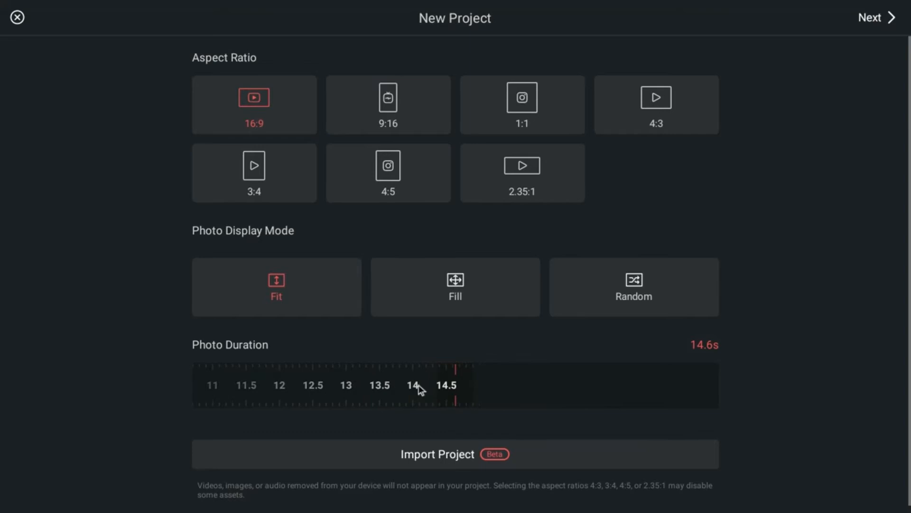
{"action": "left_click_drag", "start_coordinate": [422, 385], "coordinate": [407, 384]}
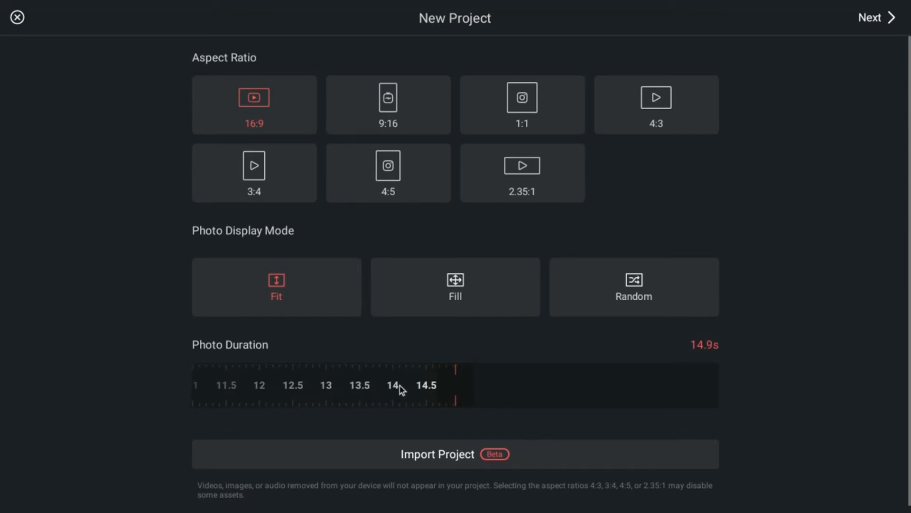
{"action": "left_click_drag", "start_coordinate": [400, 386], "coordinate": [413, 391]}
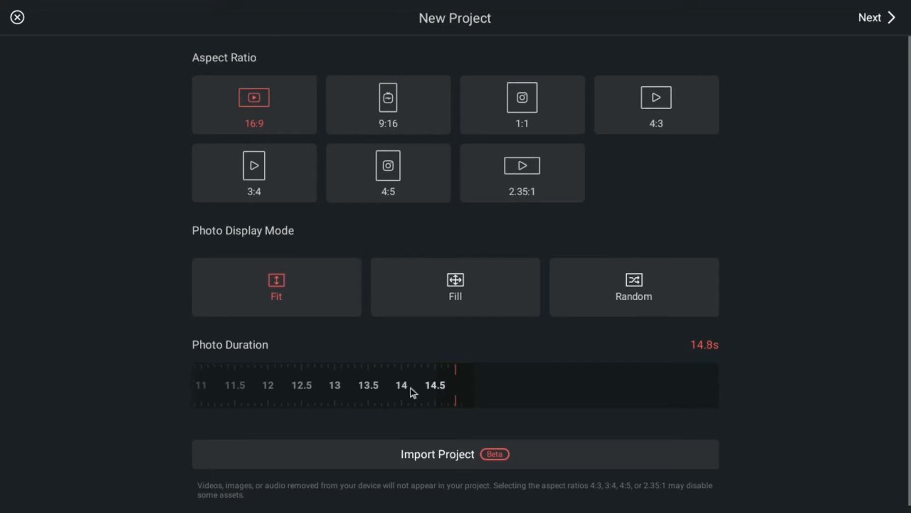
{"action": "left_click_drag", "start_coordinate": [410, 391], "coordinate": [689, 391]}
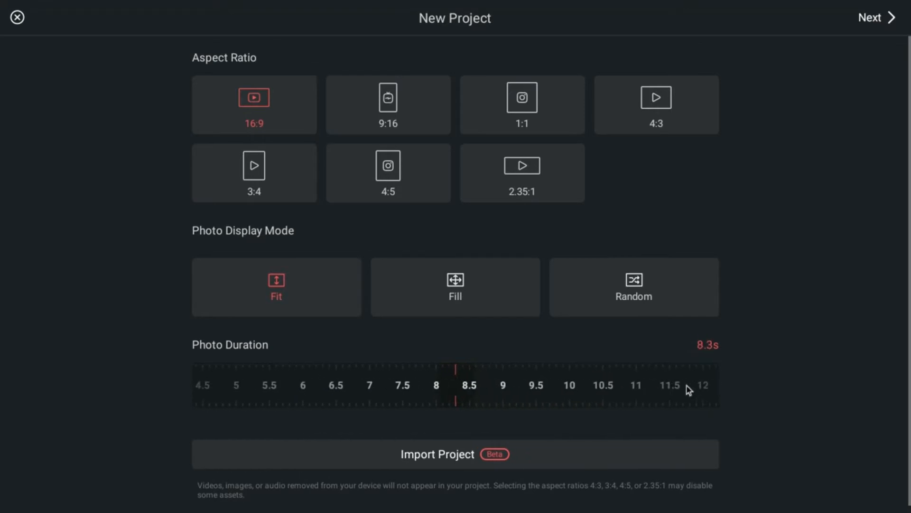
{"action": "left_click_drag", "start_coordinate": [689, 383], "coordinate": [561, 381]}
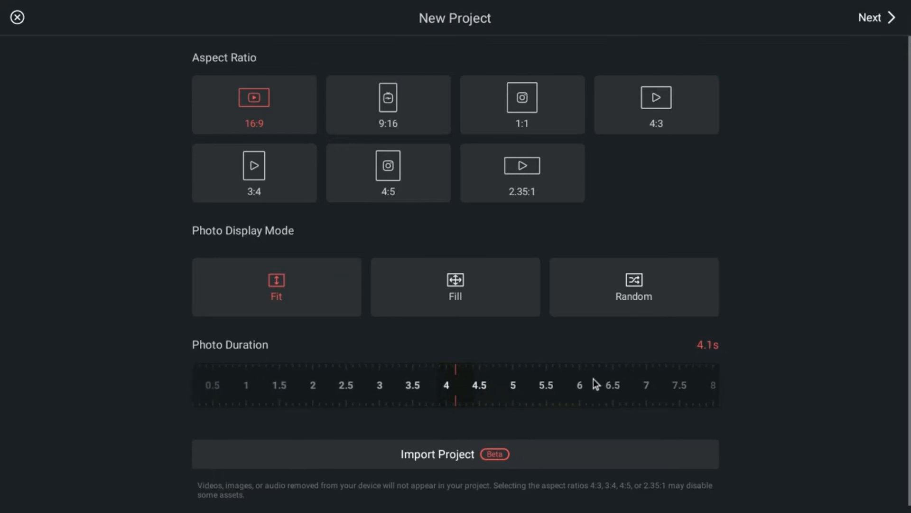
{"action": "left_click_drag", "start_coordinate": [592, 383], "coordinate": [600, 384]}
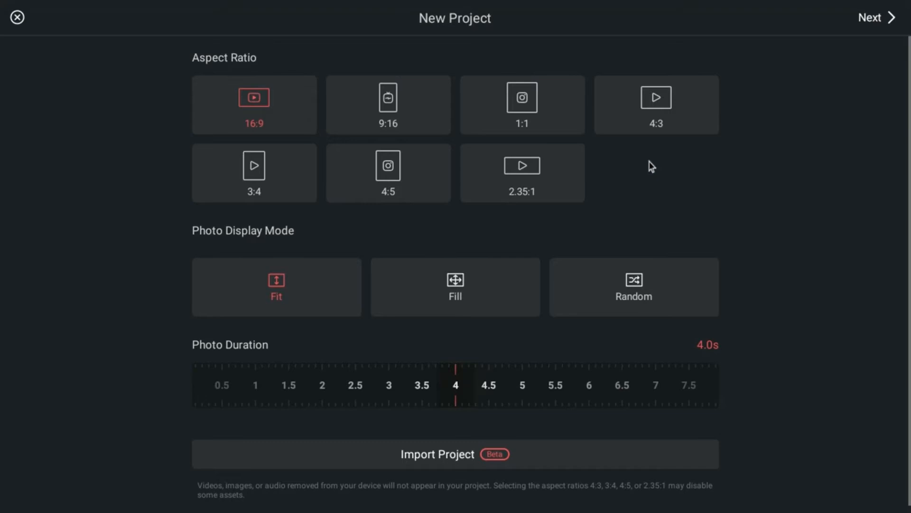
{"action": "mouse_move", "coordinate": [498, 136]}
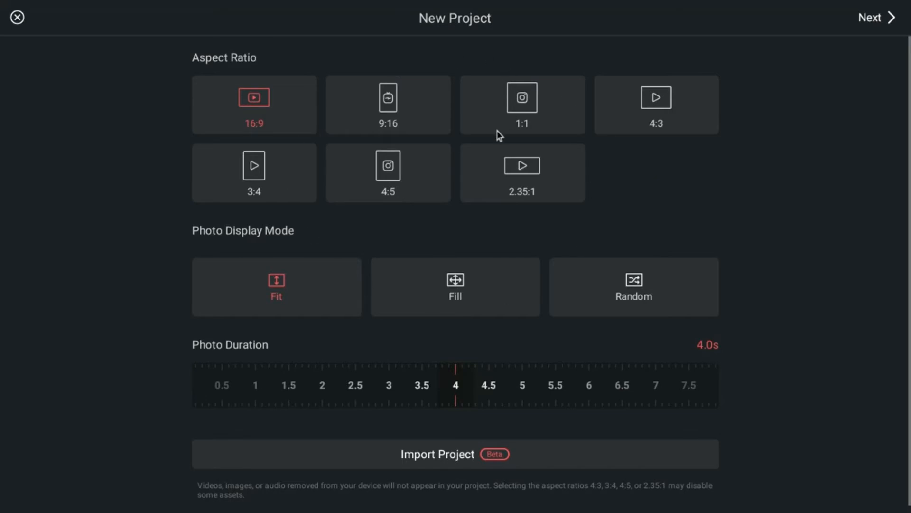
{"action": "mouse_move", "coordinate": [857, 35]}
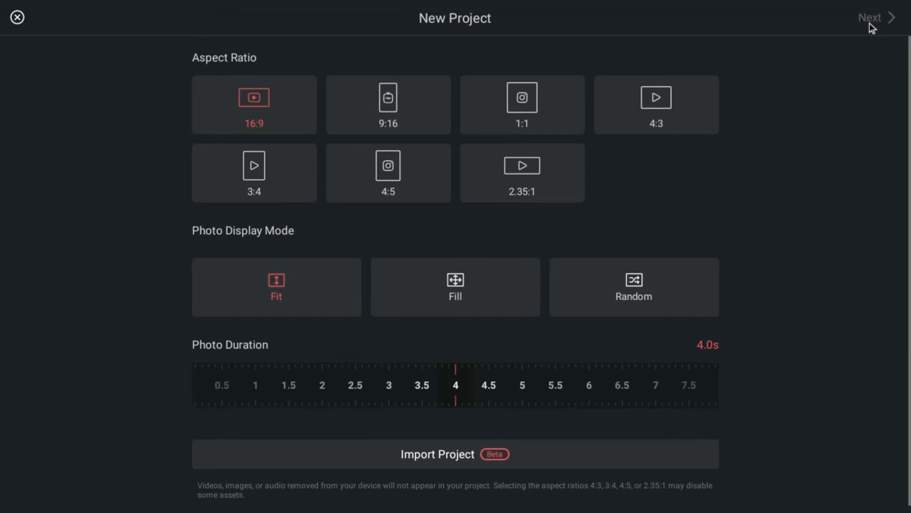
Step: Confirm the settings with Next to create the project and reach the Media Browser
{"action": "left_click", "coordinate": [870, 17]}
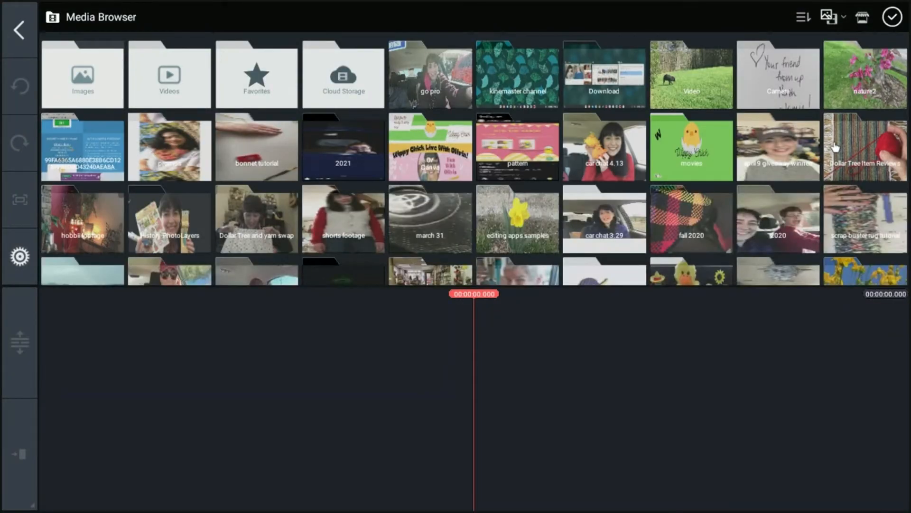
{"action": "mouse_move", "coordinate": [716, 119]}
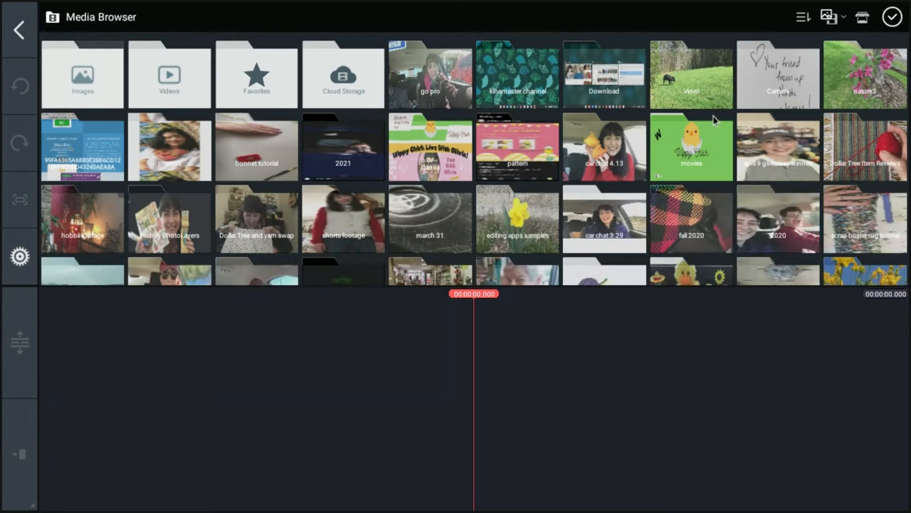
{"action": "mouse_move", "coordinate": [505, 177]}
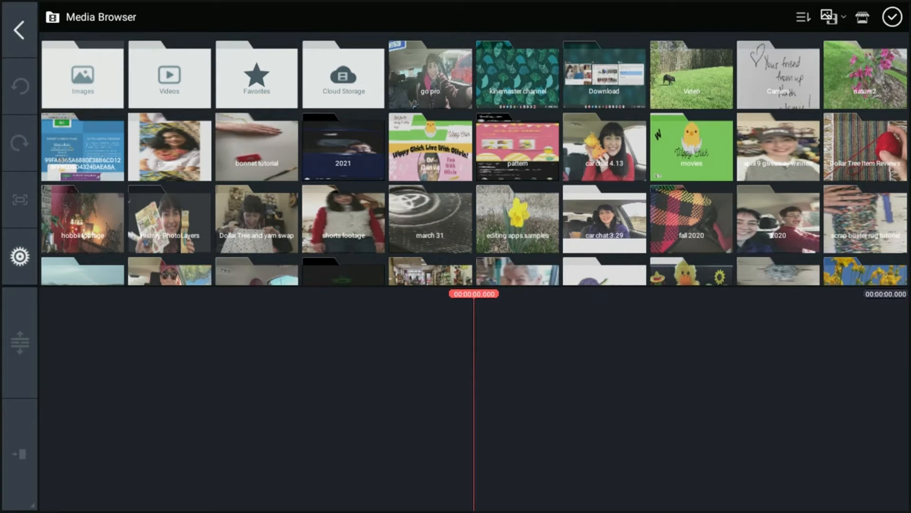
{"action": "mouse_move", "coordinate": [574, 105]}
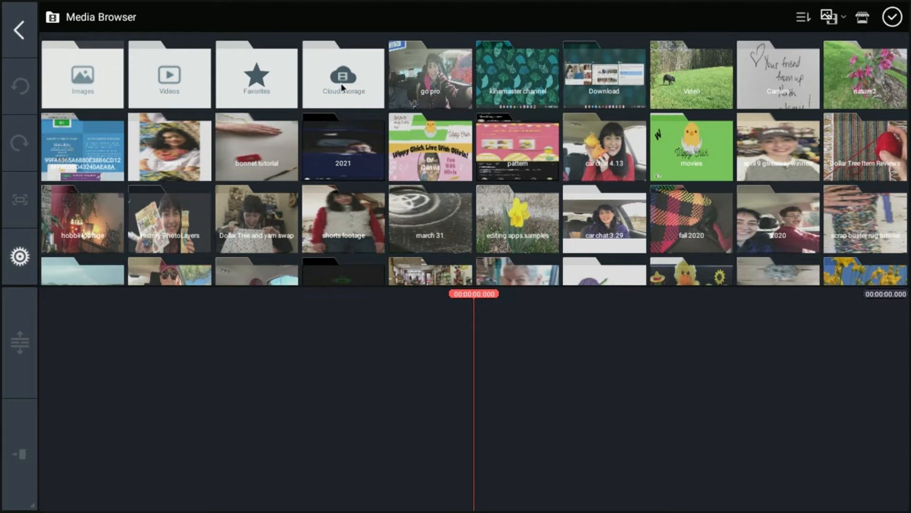
{"action": "left_click", "coordinate": [343, 74]}
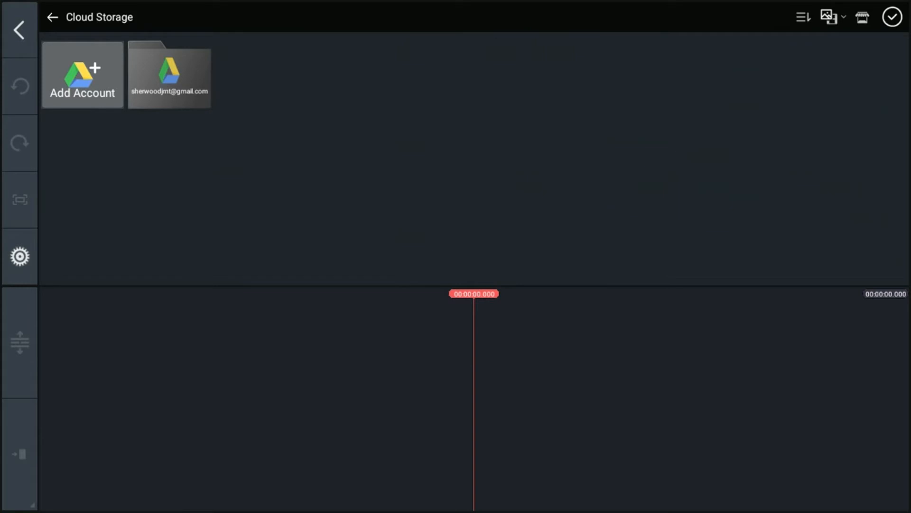
{"action": "left_click", "coordinate": [52, 17]}
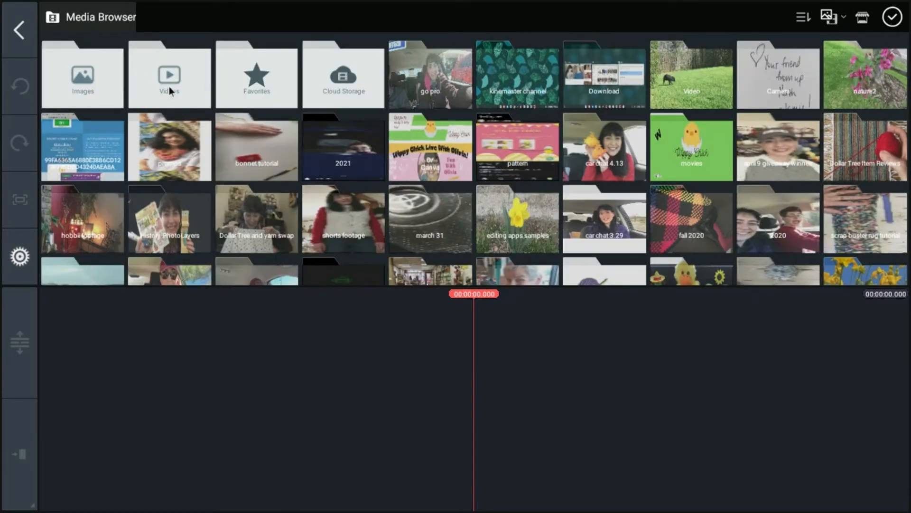
Step: Enter the Videos folder of green- and blue-screen stock clips
{"action": "left_click", "coordinate": [169, 75]}
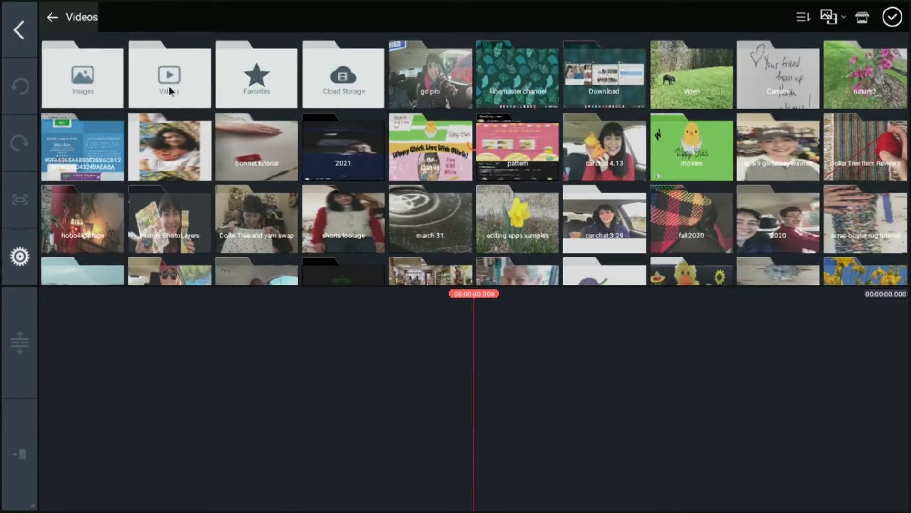
{"action": "left_click", "coordinate": [169, 74]}
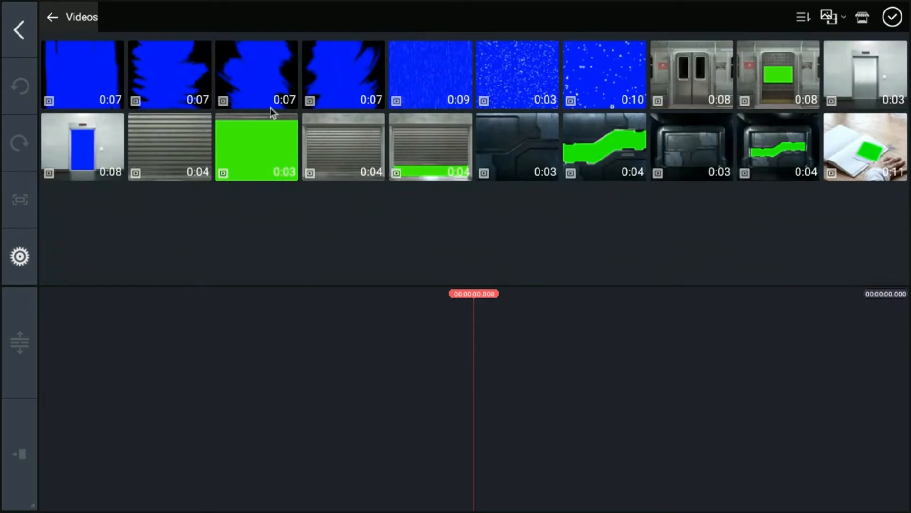
{"action": "mouse_move", "coordinate": [506, 112]}
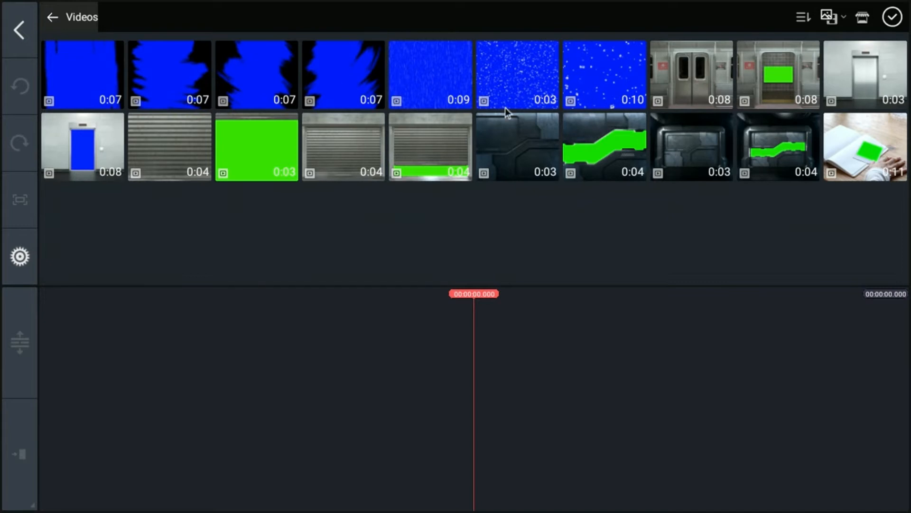
{"action": "mouse_move", "coordinate": [799, 55]}
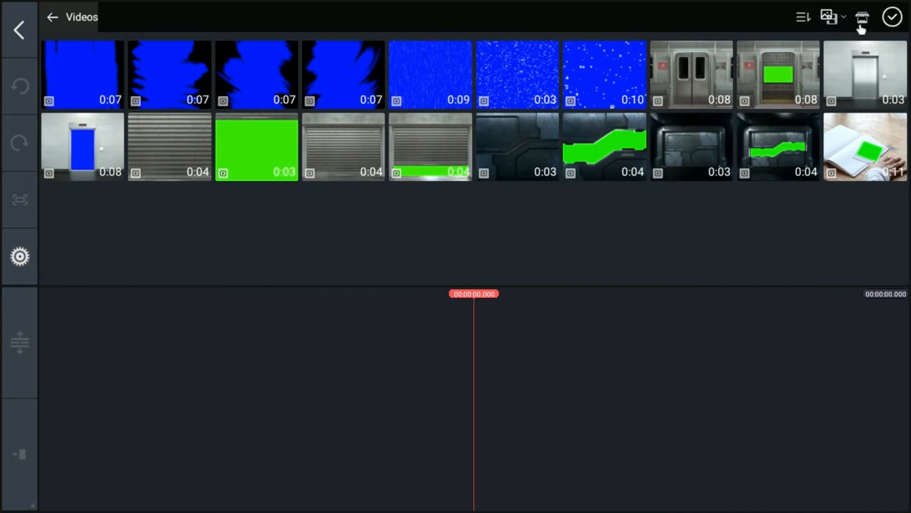
Step: Browse the Asset Store's Videos section, scrolling past clips like Paper Ripper and Golden Coins
{"action": "left_click", "coordinate": [863, 17]}
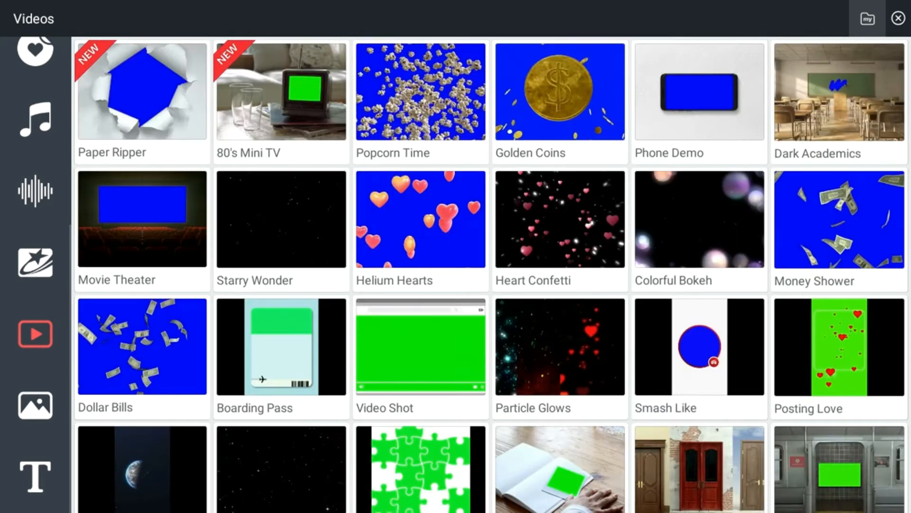
{"action": "scroll", "scroll_direction": "down", "scroll_amount": 3}
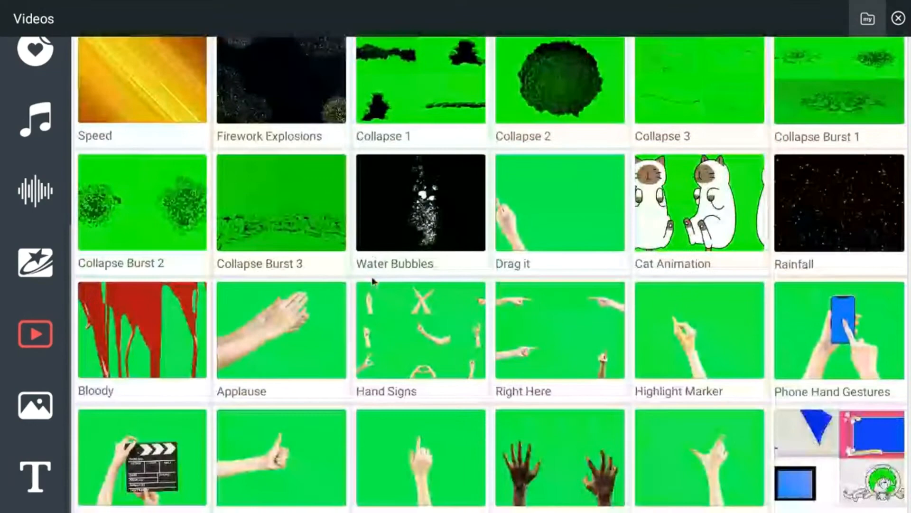
{"action": "scroll", "scroll_direction": "down", "scroll_amount": 3}
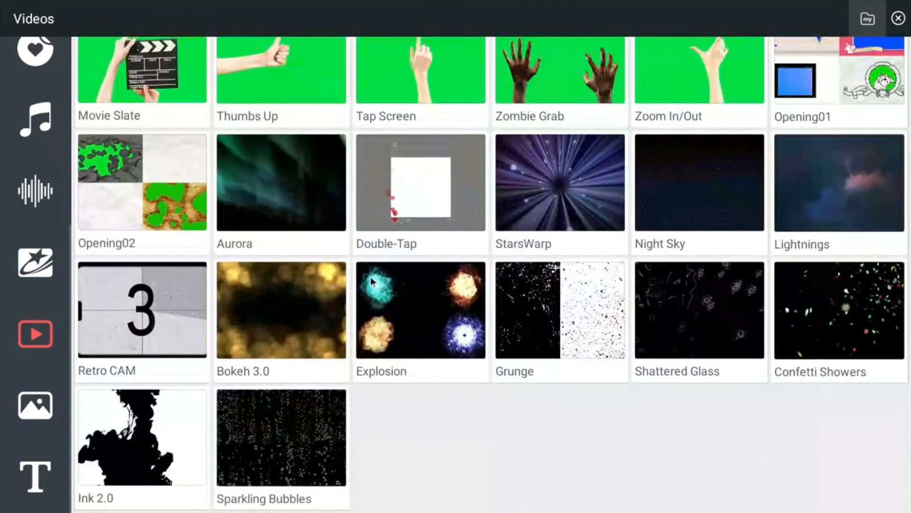
{"action": "scroll", "scroll_direction": "down", "scroll_amount": 3}
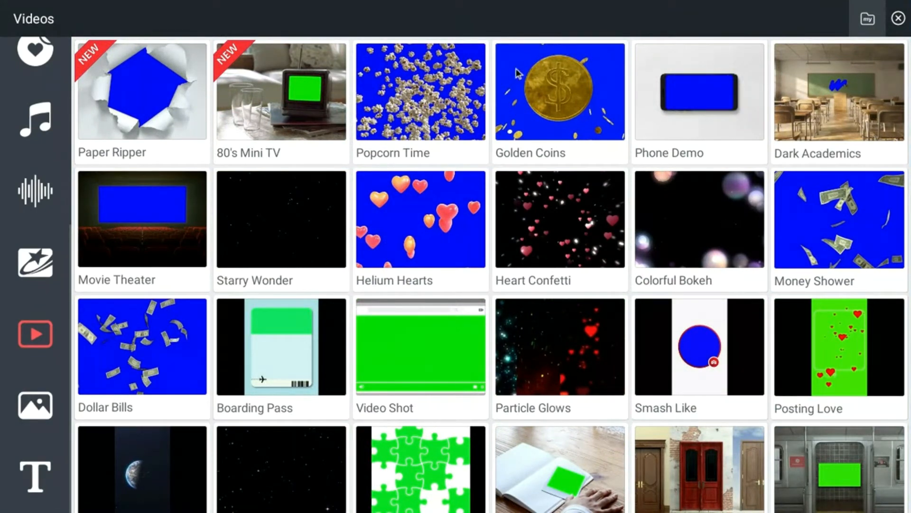
{"action": "mouse_move", "coordinate": [893, 36]}
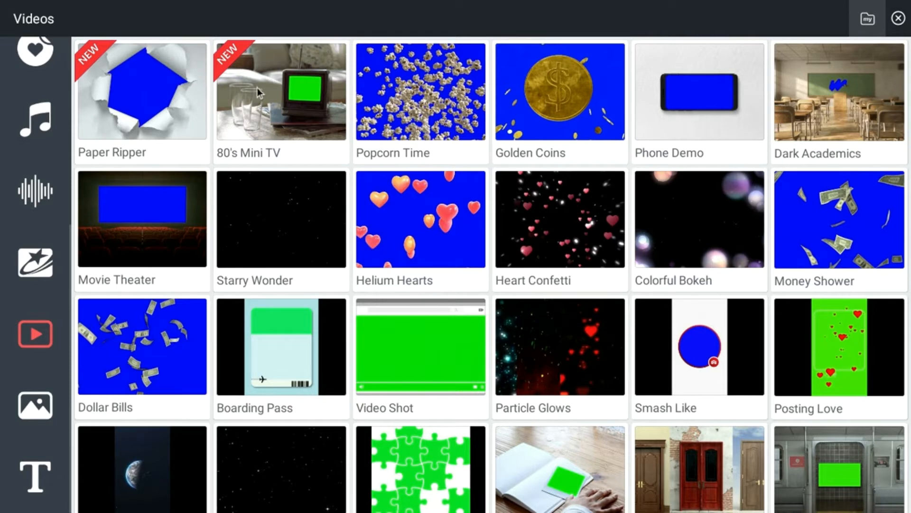
{"action": "mouse_move", "coordinate": [904, 26]}
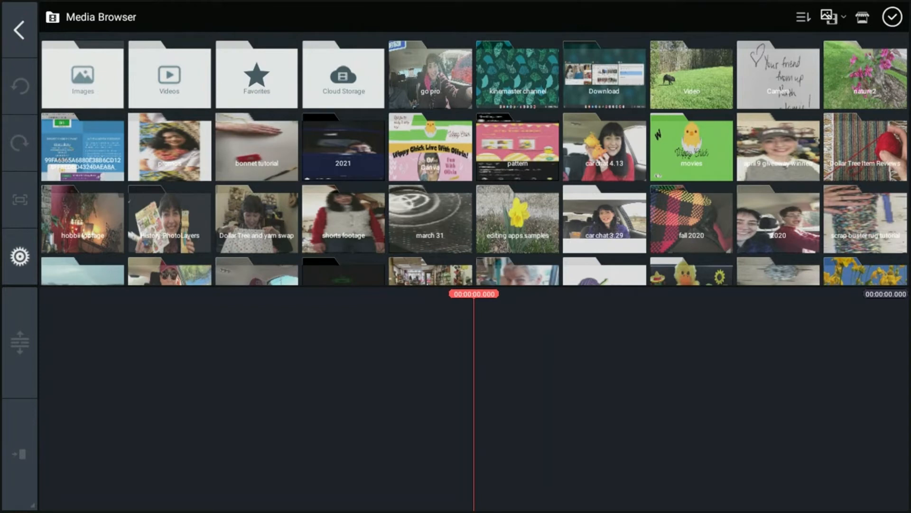
Step: Enter the Images folder and scroll through the solid colour and patterned backgrounds
{"action": "left_click", "coordinate": [83, 74]}
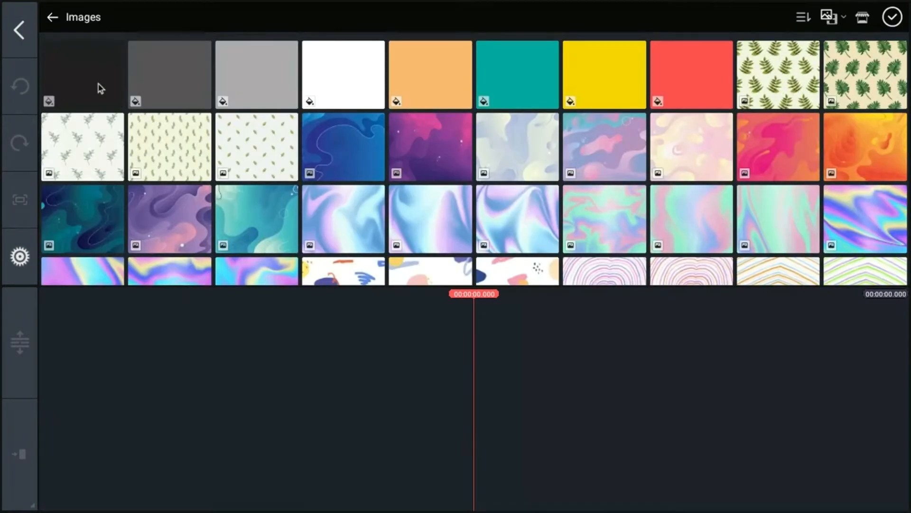
{"action": "mouse_move", "coordinate": [340, 134]}
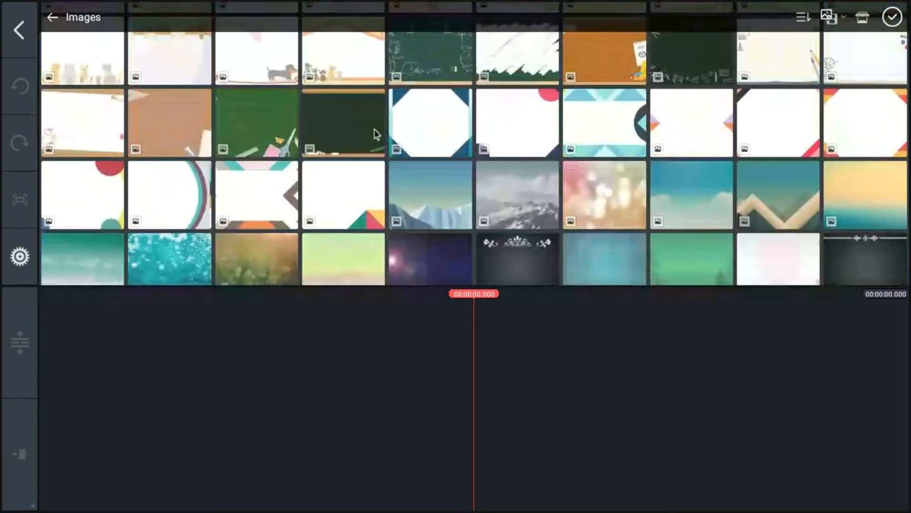
{"action": "scroll", "scroll_direction": "down", "scroll_amount": 3}
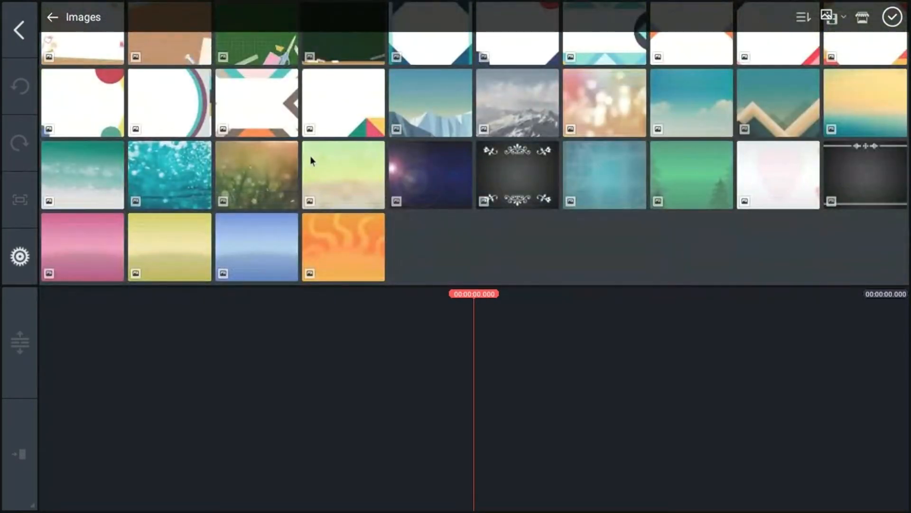
{"action": "scroll", "scroll_direction": "down", "scroll_amount": 3}
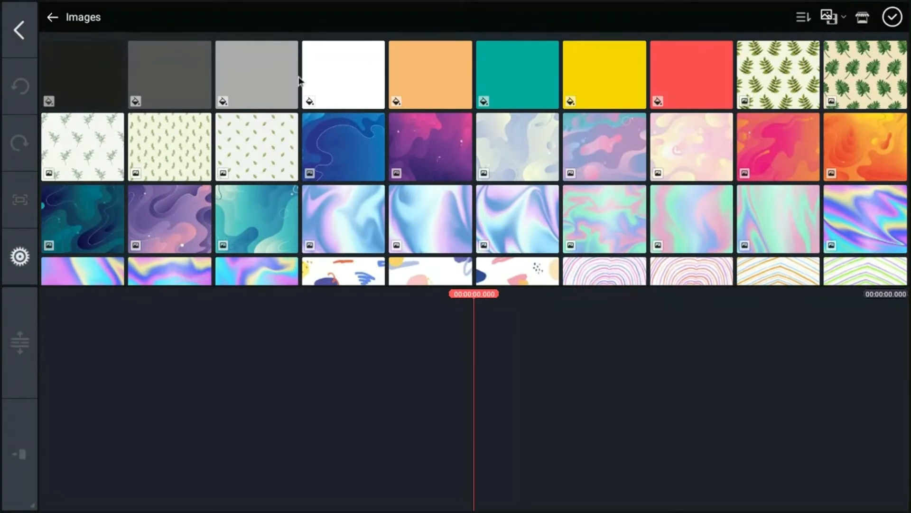
{"action": "mouse_move", "coordinate": [112, 92]}
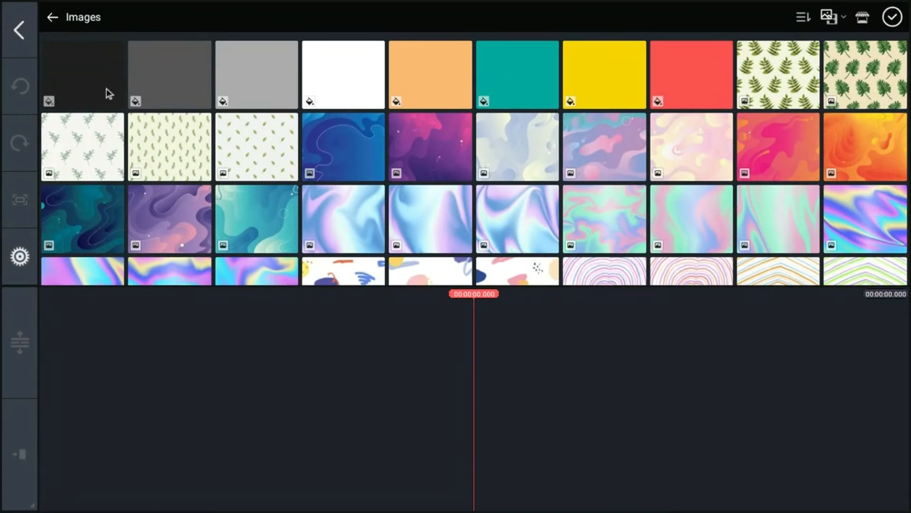
{"action": "mouse_move", "coordinate": [280, 82]}
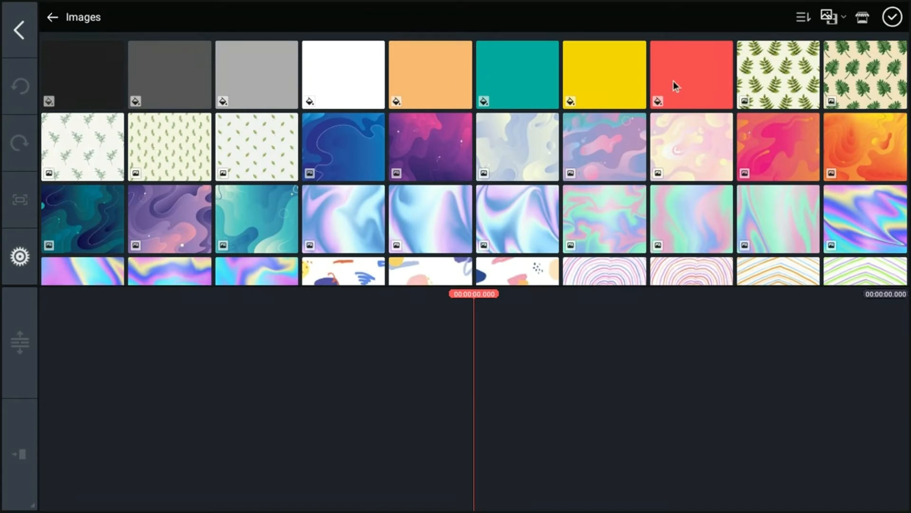
Step: Add the red solid-colour swatch as a 4-second clip, then return to the media folders
{"action": "left_click", "coordinate": [691, 74]}
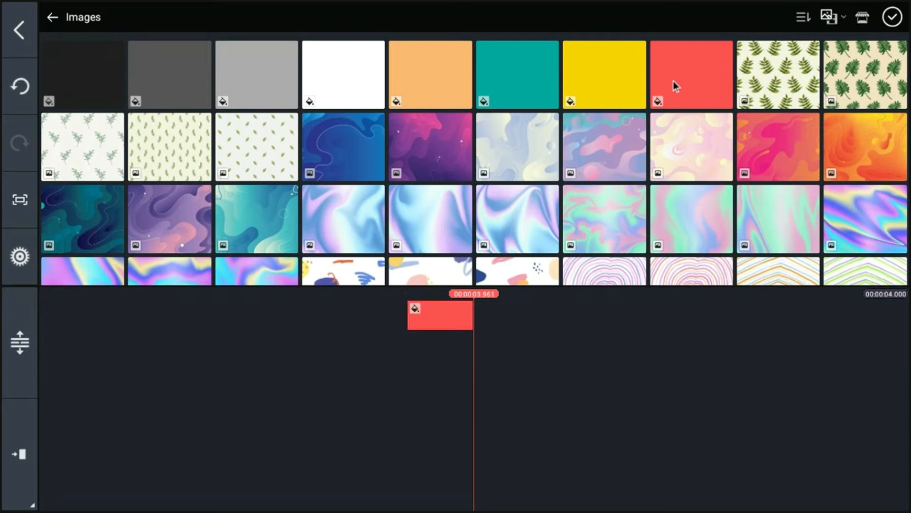
{"action": "mouse_move", "coordinate": [650, 118]}
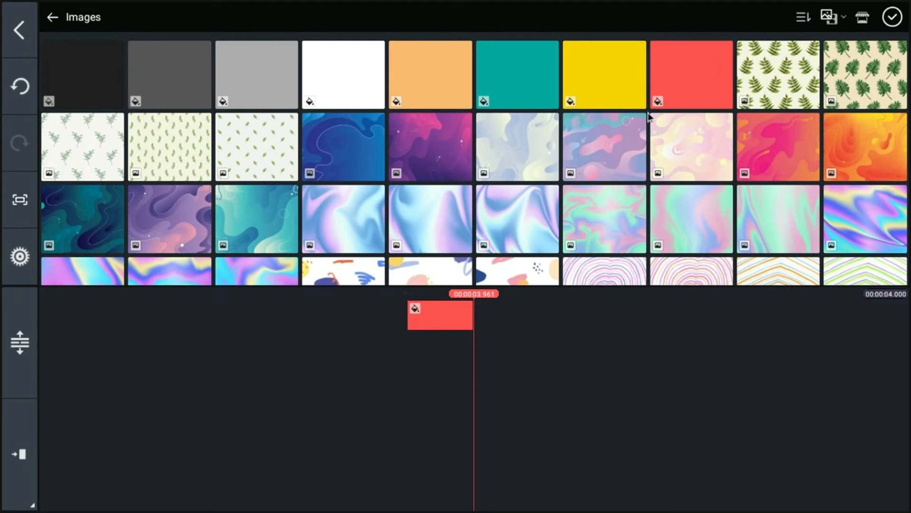
{"action": "mouse_move", "coordinate": [681, 74]}
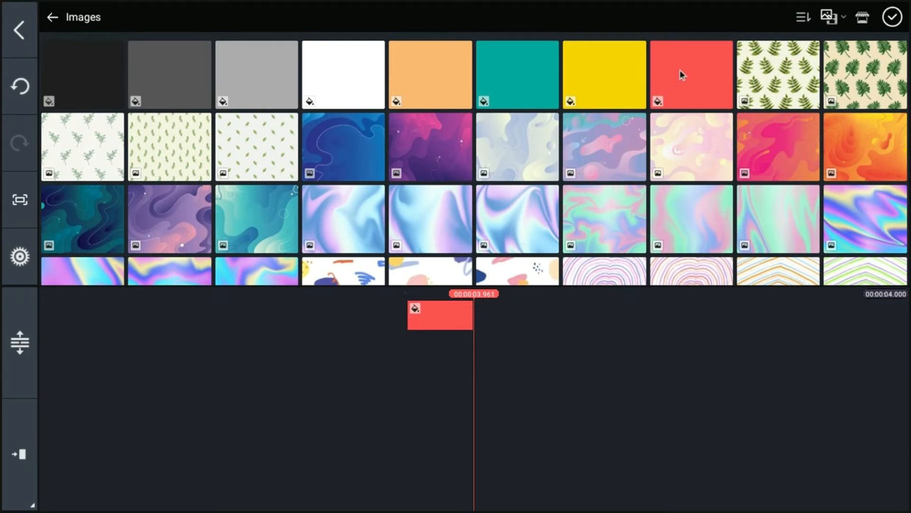
{"action": "mouse_move", "coordinate": [476, 316]}
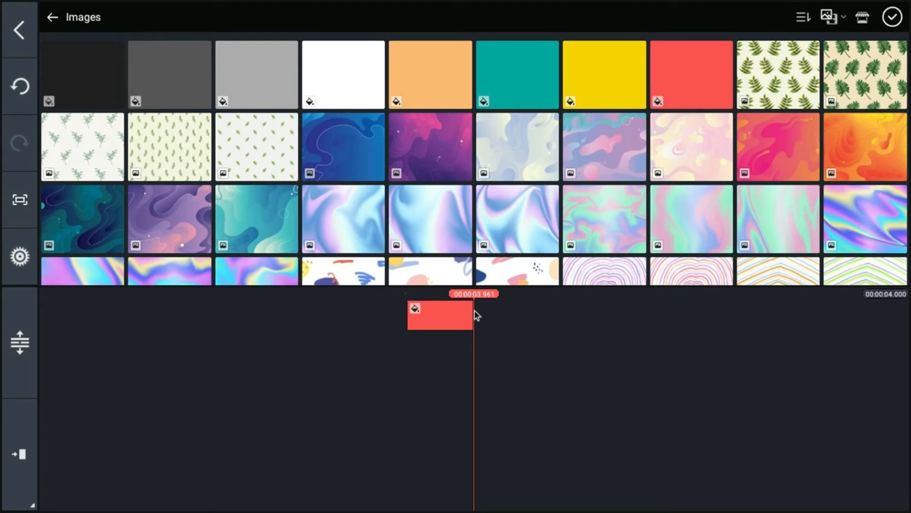
{"action": "mouse_move", "coordinate": [165, 5]}
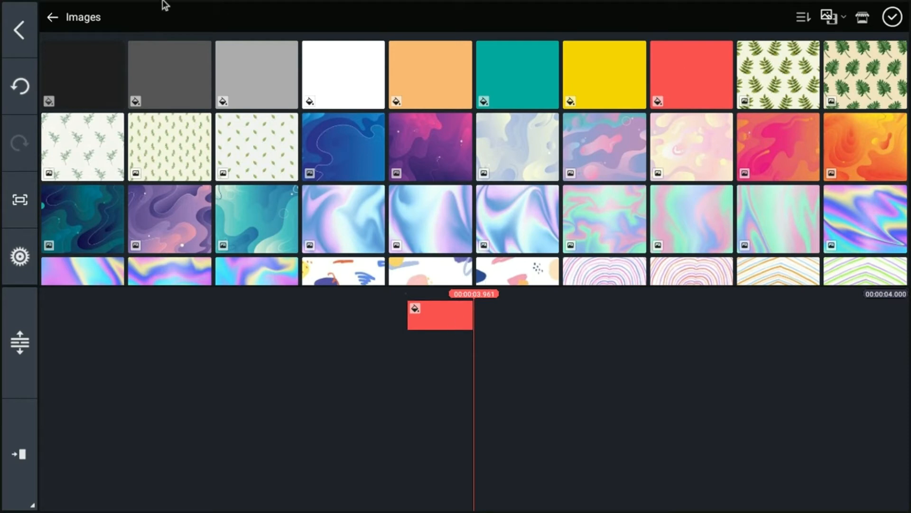
{"action": "left_click", "coordinate": [52, 17]}
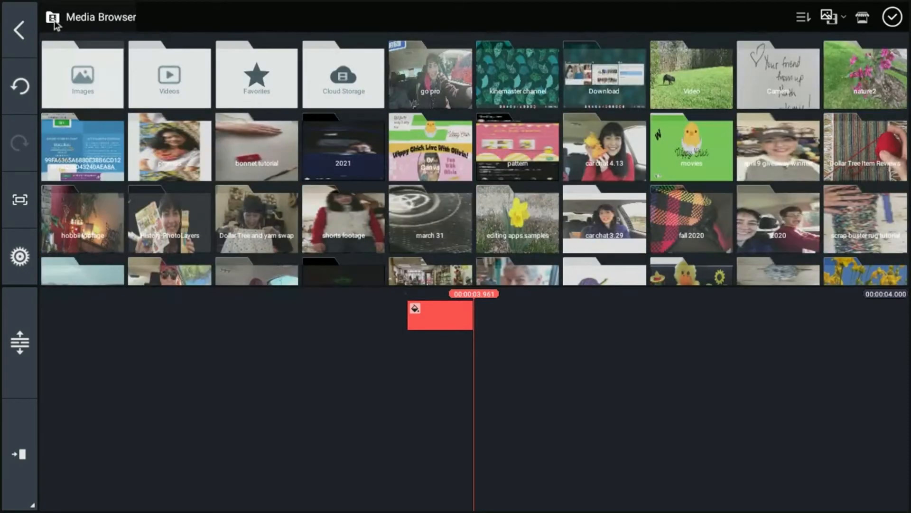
{"action": "mouse_move", "coordinate": [898, 53]}
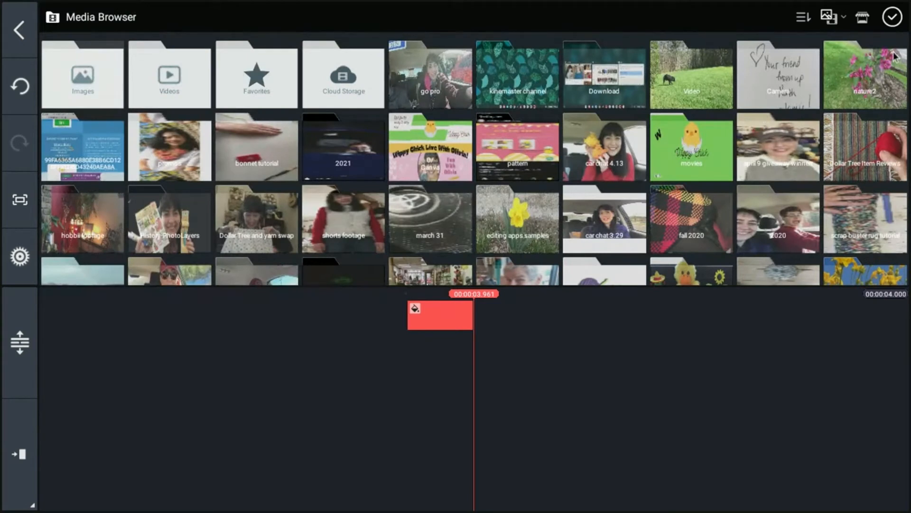
{"action": "mouse_move", "coordinate": [447, 309]}
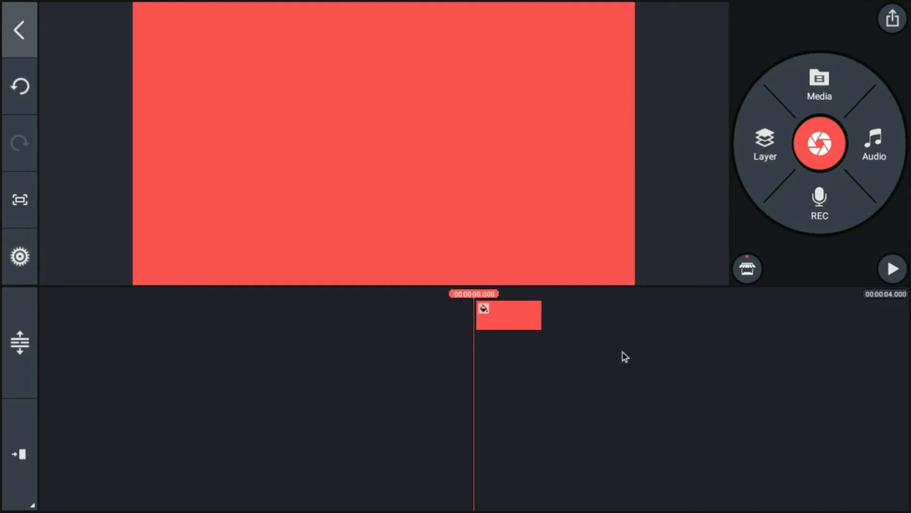
{"action": "mouse_move", "coordinate": [538, 329]}
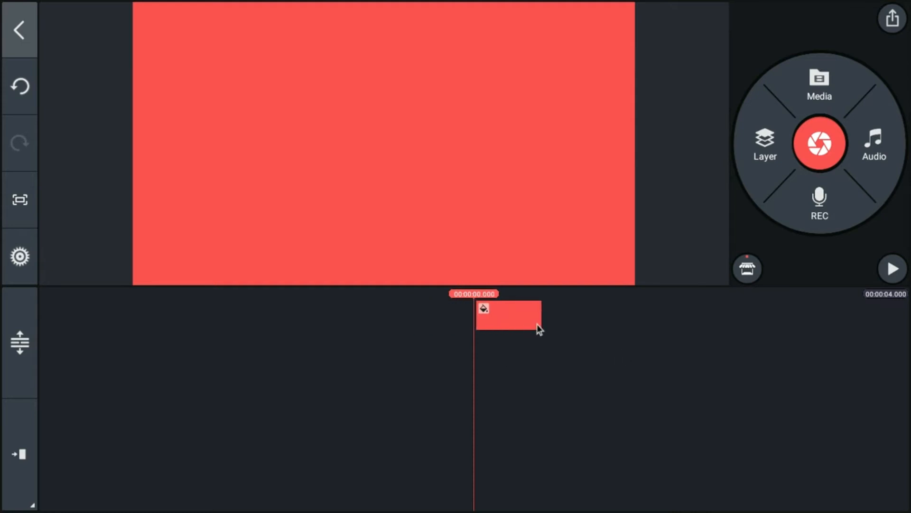
{"action": "left_click_drag", "start_coordinate": [508, 316], "coordinate": [439, 315]}
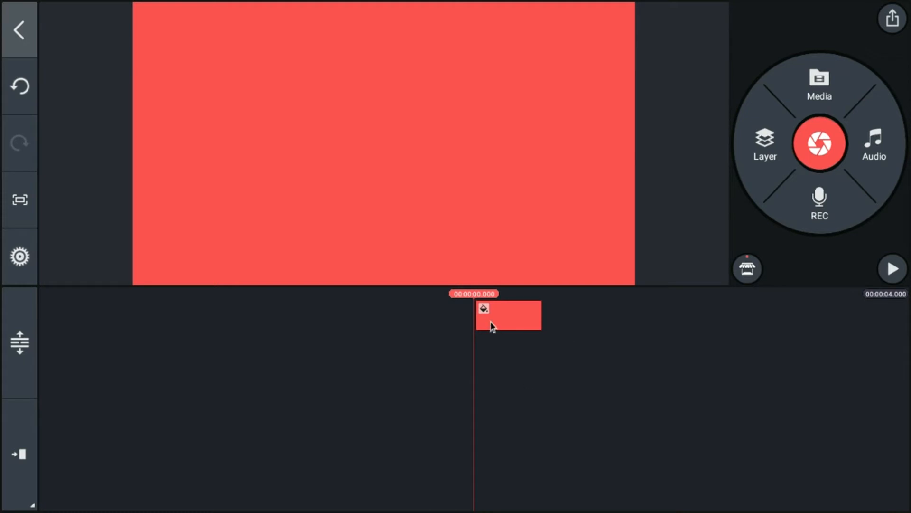
Step: Select the red clip and trim it through 3, 2 and 20 seconds before settling near 4 seconds
{"action": "left_click", "coordinate": [509, 316]}
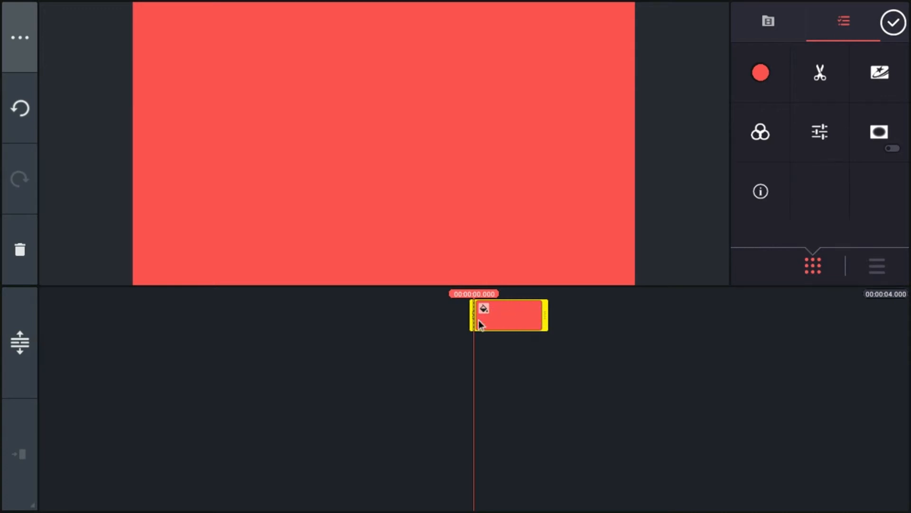
{"action": "mouse_move", "coordinate": [510, 329]}
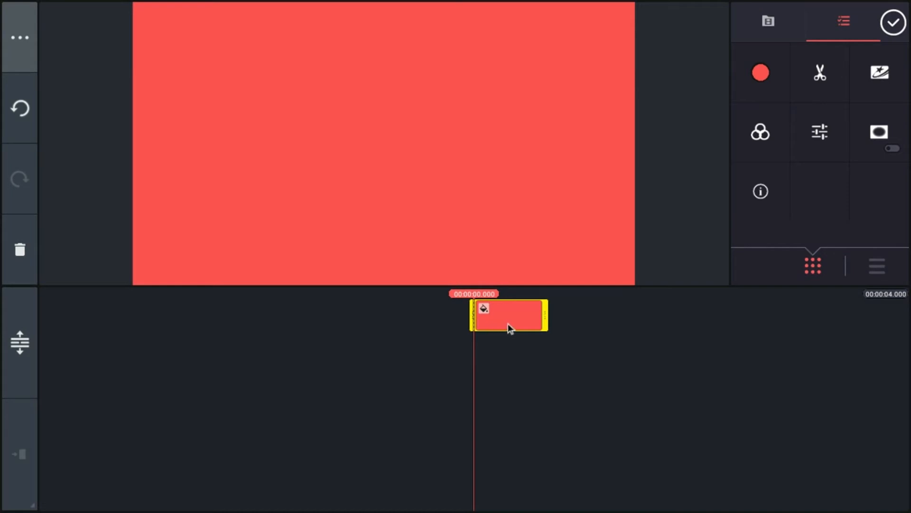
{"action": "mouse_move", "coordinate": [550, 320]}
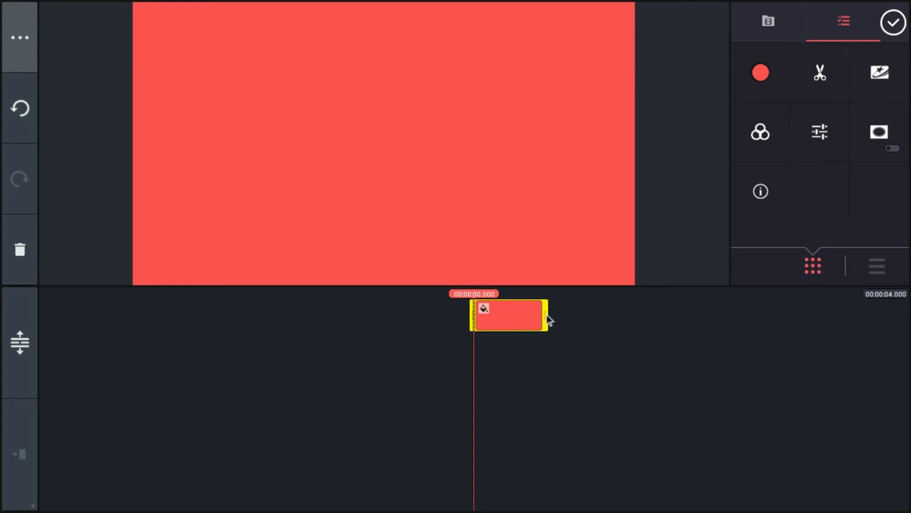
{"action": "left_click_drag", "start_coordinate": [546, 315], "coordinate": [535, 315]}
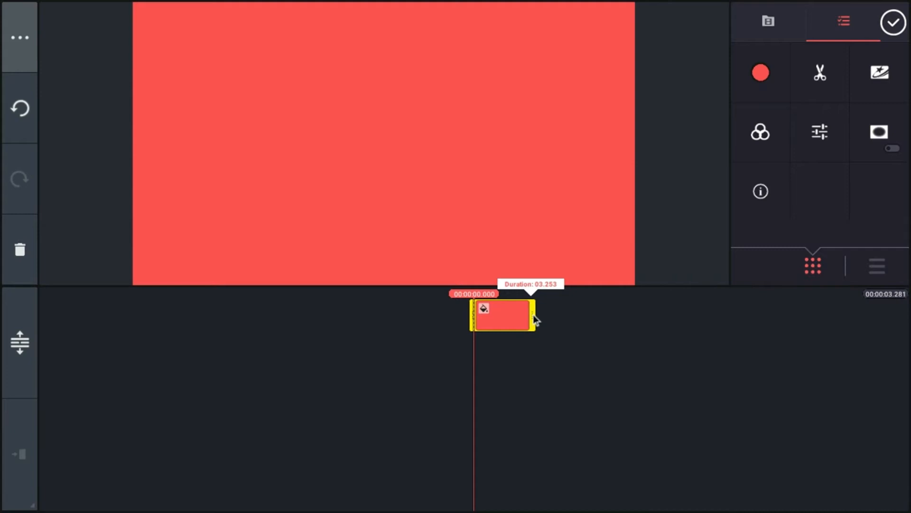
{"action": "left_click_drag", "start_coordinate": [537, 320], "coordinate": [513, 322]}
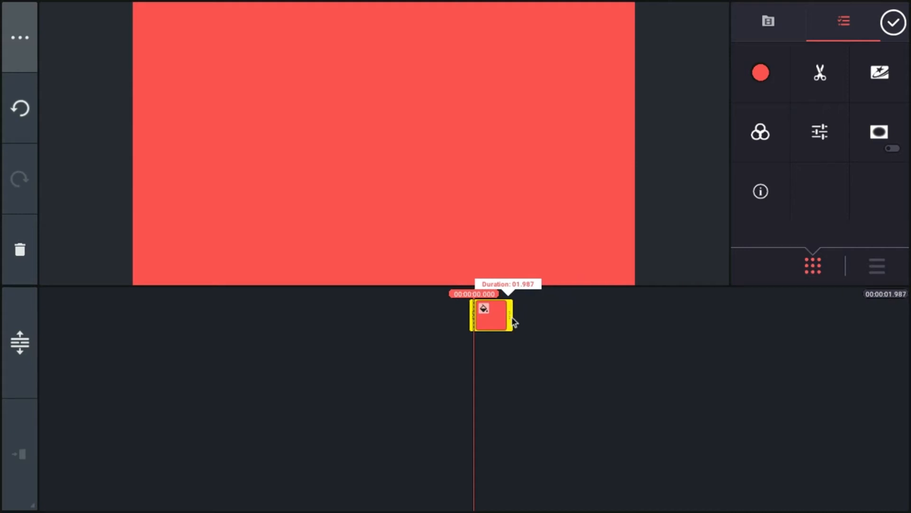
{"action": "left_click_drag", "start_coordinate": [511, 323], "coordinate": [490, 323]}
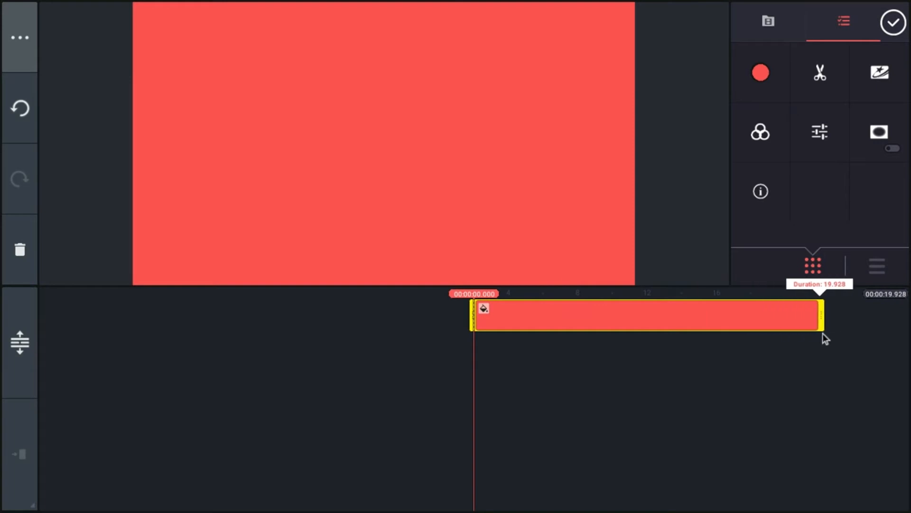
{"action": "left_click_drag", "start_coordinate": [822, 317], "coordinate": [541, 317]}
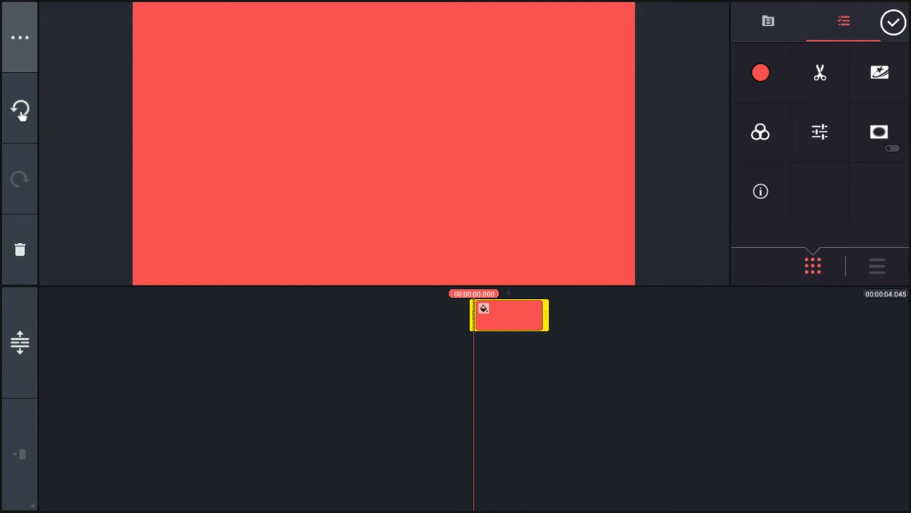
Step: Undo the last trim so the red clip is exactly 4 seconds again
{"action": "left_click", "coordinate": [20, 109]}
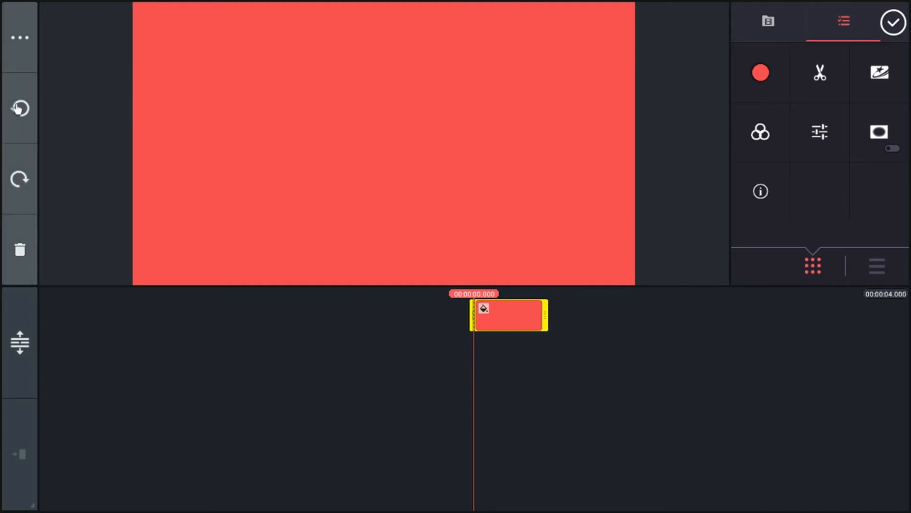
{"action": "mouse_move", "coordinate": [20, 108]}
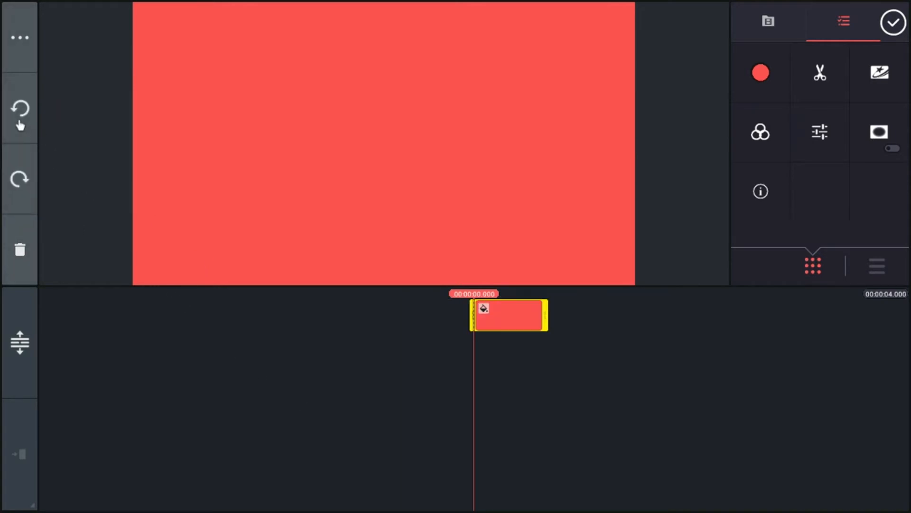
{"action": "mouse_move", "coordinate": [555, 384]}
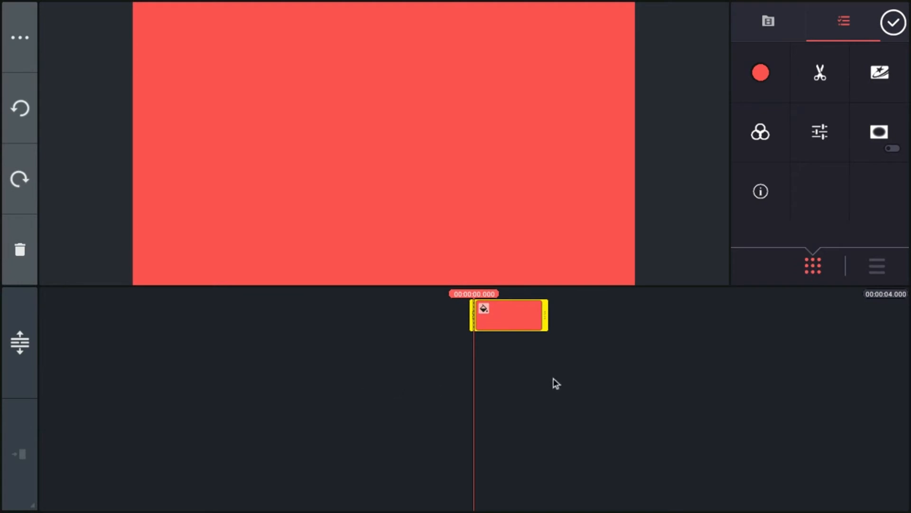
{"action": "mouse_move", "coordinate": [760, 131]}
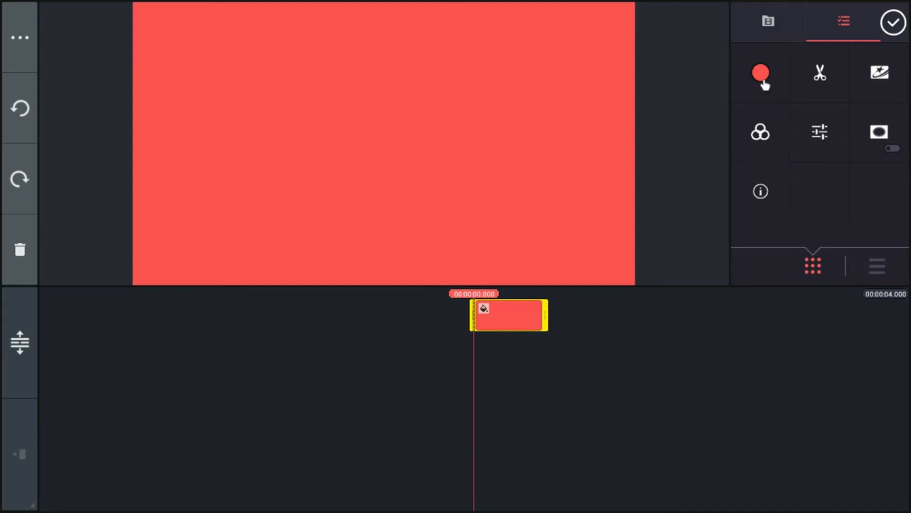
{"action": "mouse_move", "coordinate": [545, 53]}
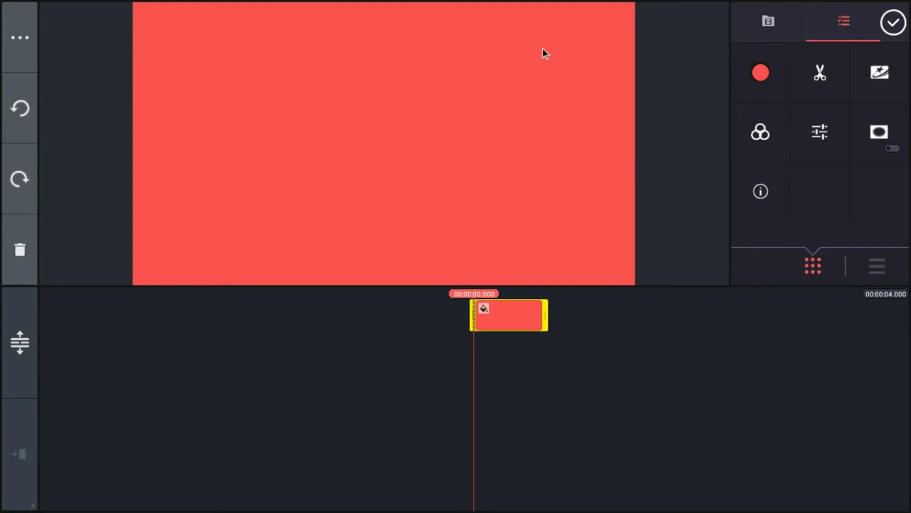
{"action": "mouse_move", "coordinate": [767, 97]}
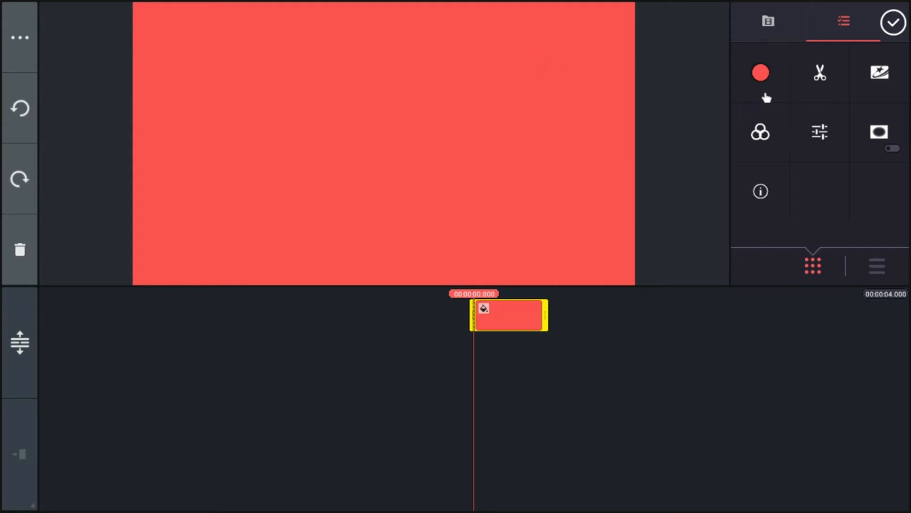
Step: Explore hues and shades in the colour picker, settling briefly on a medium dusty pink
{"action": "left_click", "coordinate": [759, 73]}
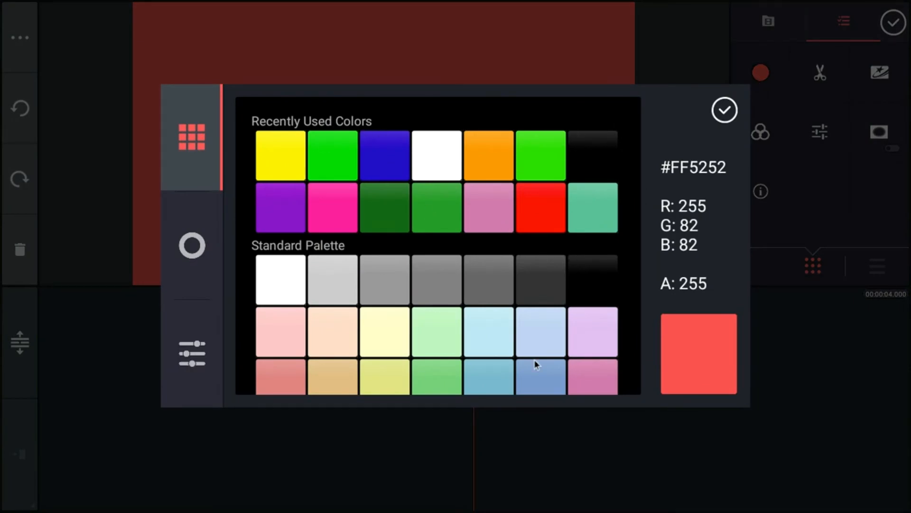
{"action": "scroll", "scroll_direction": "down", "scroll_amount": 3}
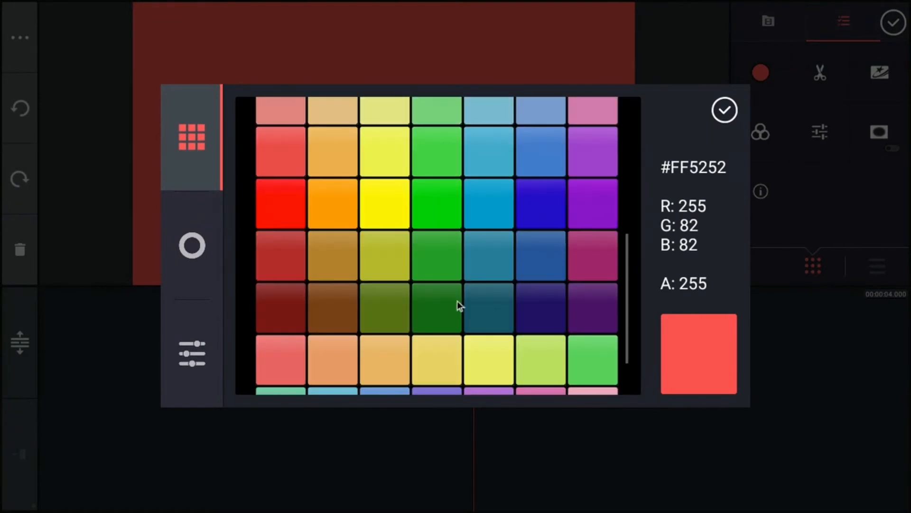
{"action": "left_click", "coordinate": [191, 245]}
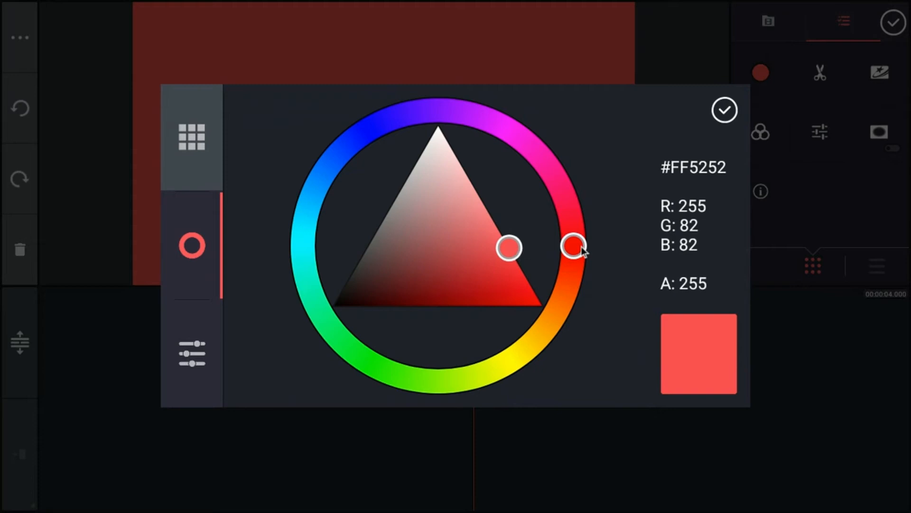
{"action": "left_click_drag", "start_coordinate": [575, 244], "coordinate": [328, 325]}
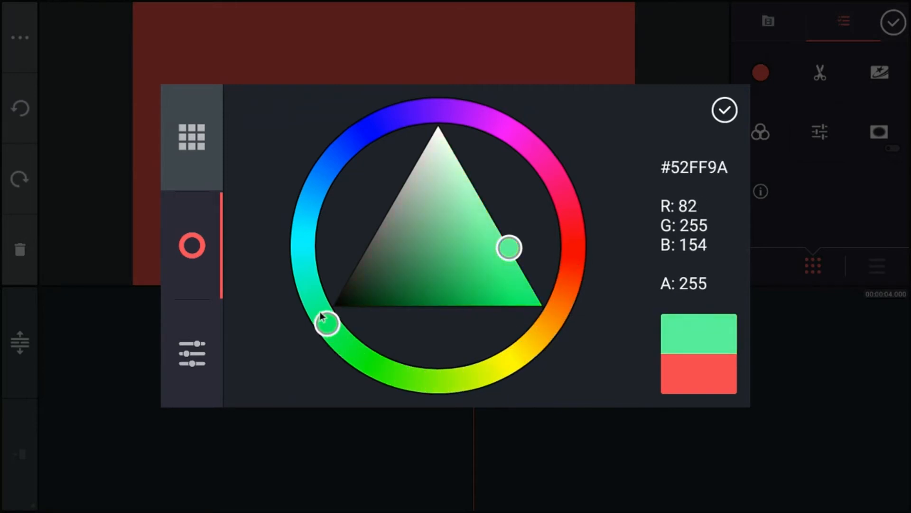
{"action": "left_click_drag", "start_coordinate": [329, 323], "coordinate": [494, 122]}
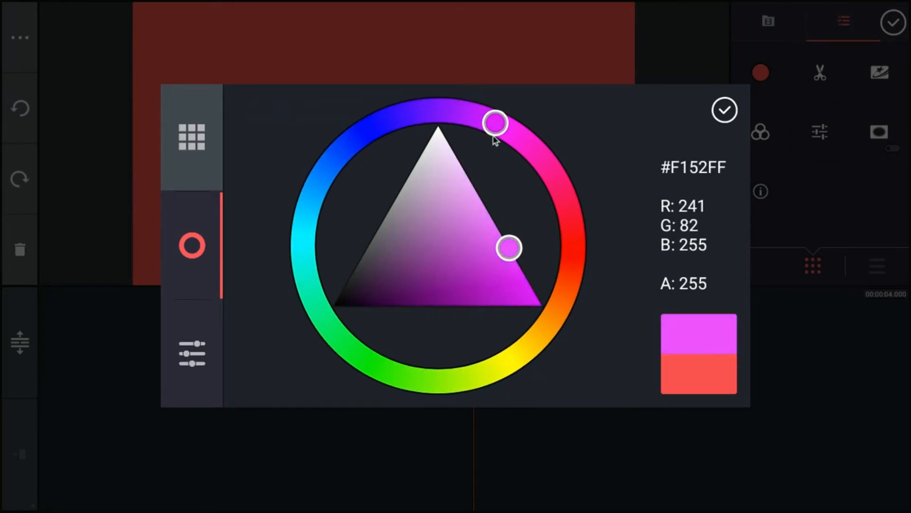
{"action": "left_click_drag", "start_coordinate": [496, 122], "coordinate": [573, 232]}
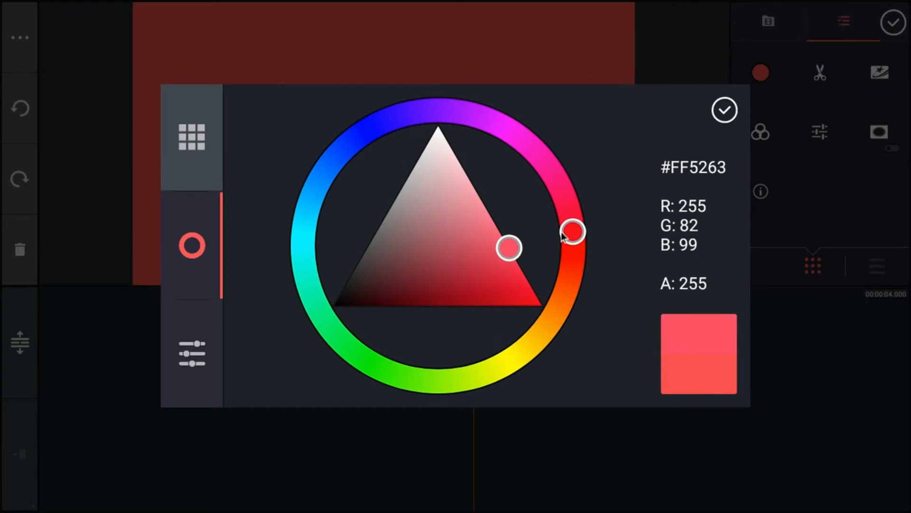
{"action": "left_click_drag", "start_coordinate": [572, 231], "coordinate": [569, 211]}
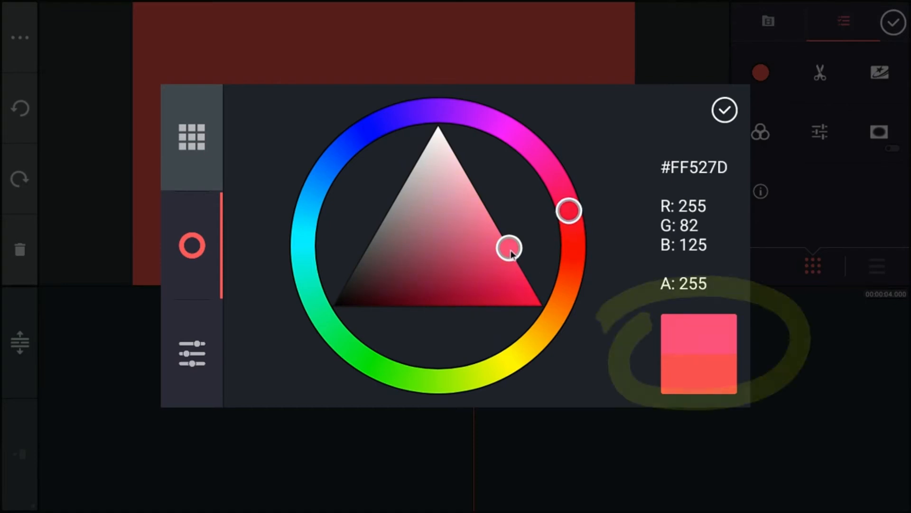
{"action": "left_click_drag", "start_coordinate": [510, 246], "coordinate": [443, 260]}
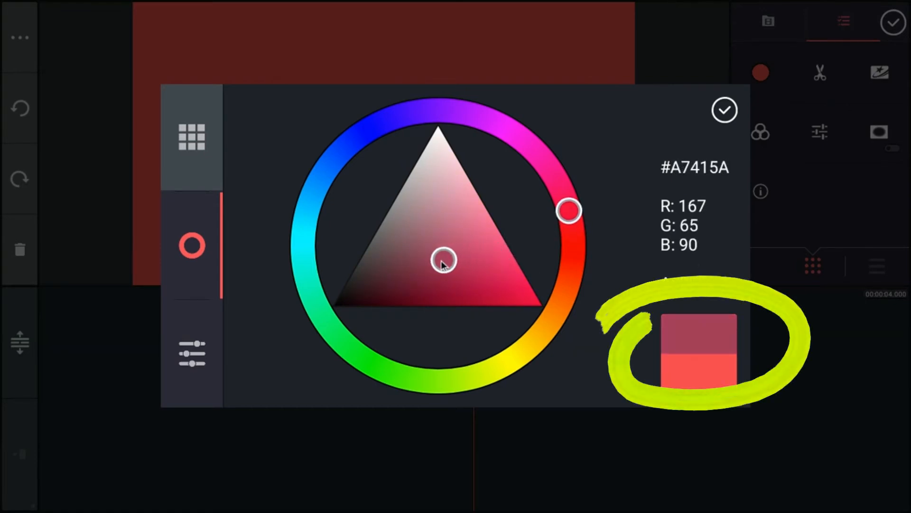
{"action": "left_click_drag", "start_coordinate": [443, 260], "coordinate": [348, 295]}
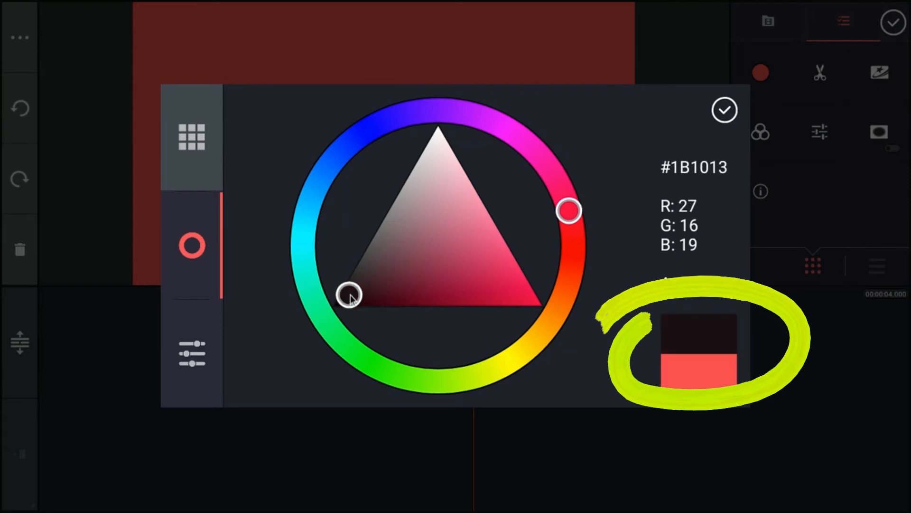
{"action": "left_click_drag", "start_coordinate": [349, 294], "coordinate": [435, 131]}
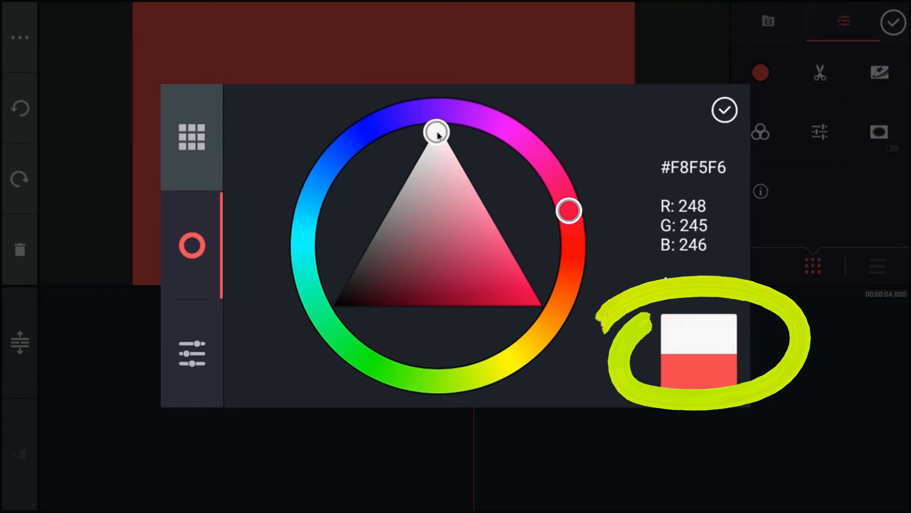
{"action": "left_click_drag", "start_coordinate": [436, 131], "coordinate": [458, 245]}
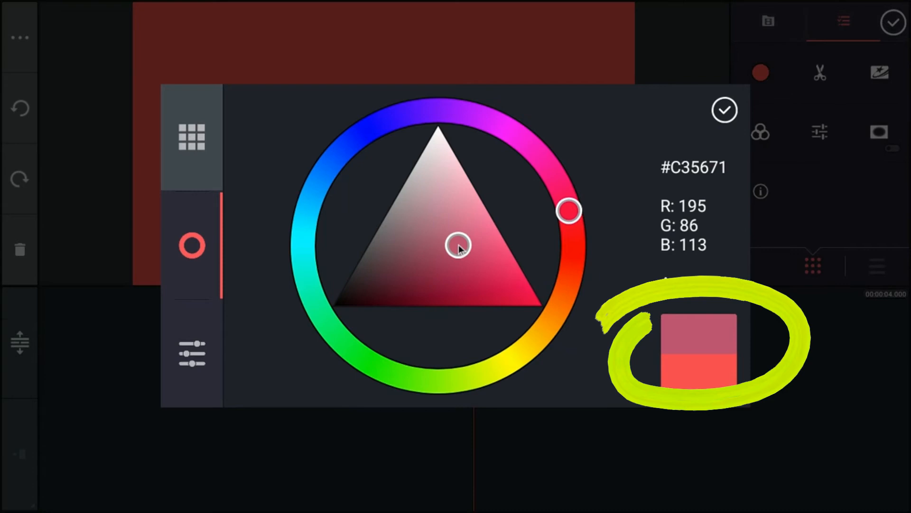
Step: Sweep the hue through yellow, green and teal to blue-purple (#5755C6) and apply it
{"action": "left_click_drag", "start_coordinate": [569, 211], "coordinate": [516, 357]}
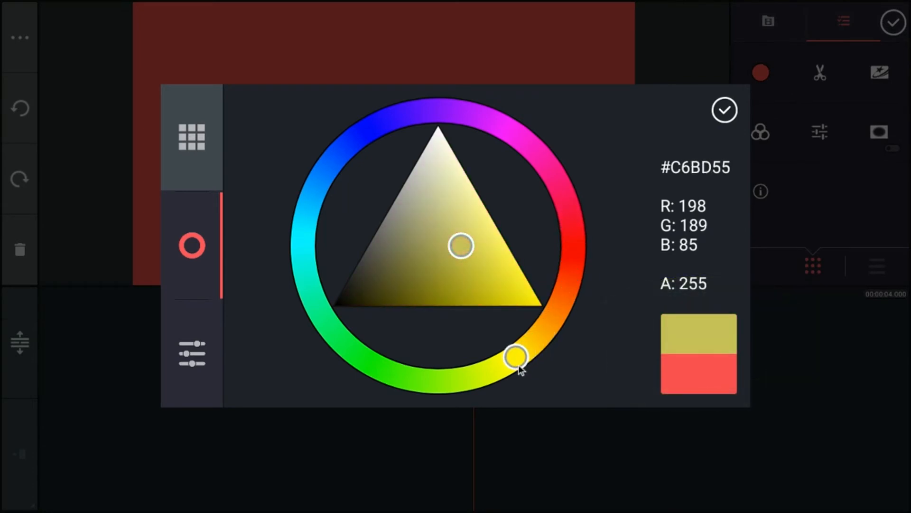
{"action": "left_click_drag", "start_coordinate": [517, 356], "coordinate": [366, 361]}
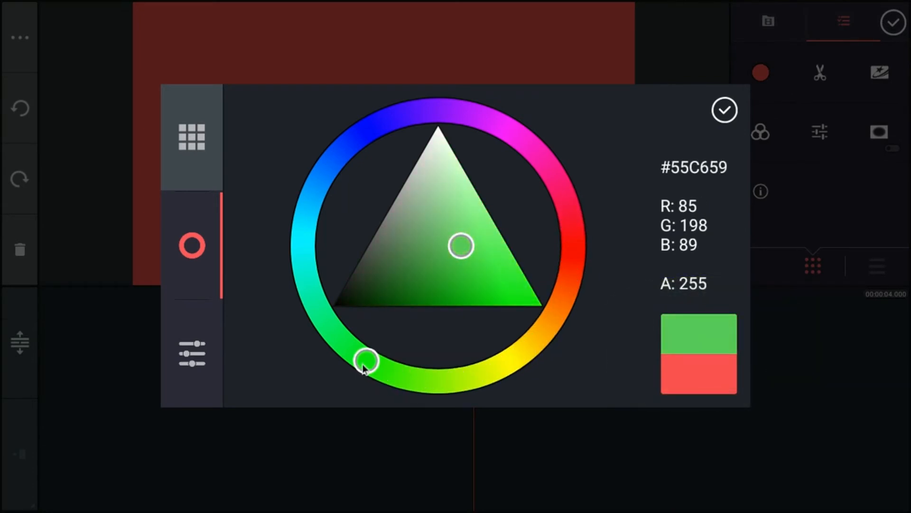
{"action": "left_click_drag", "start_coordinate": [366, 360], "coordinate": [304, 277]}
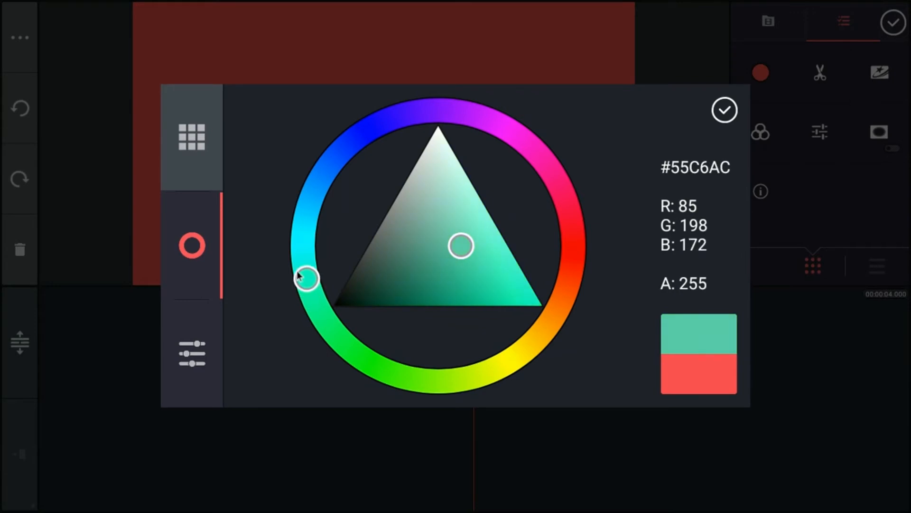
{"action": "left_click_drag", "start_coordinate": [307, 278], "coordinate": [378, 123]}
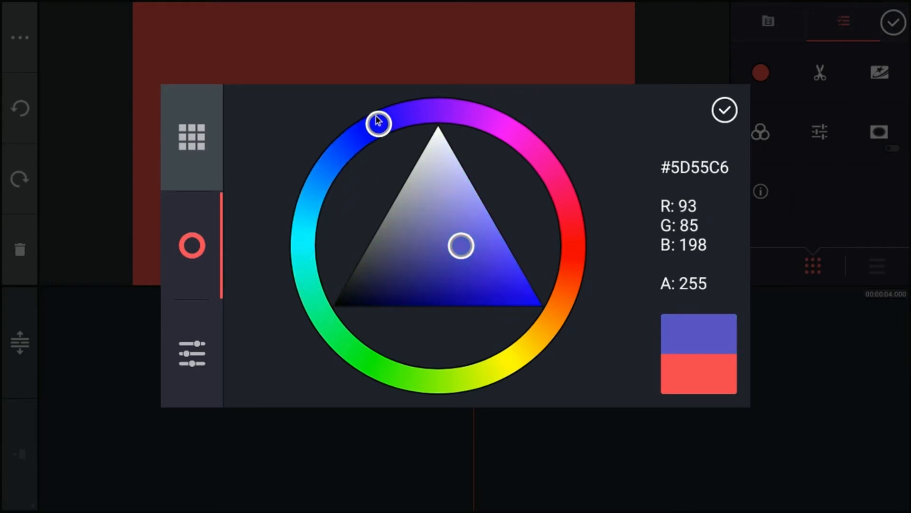
{"action": "left_click_drag", "start_coordinate": [378, 123], "coordinate": [400, 116]}
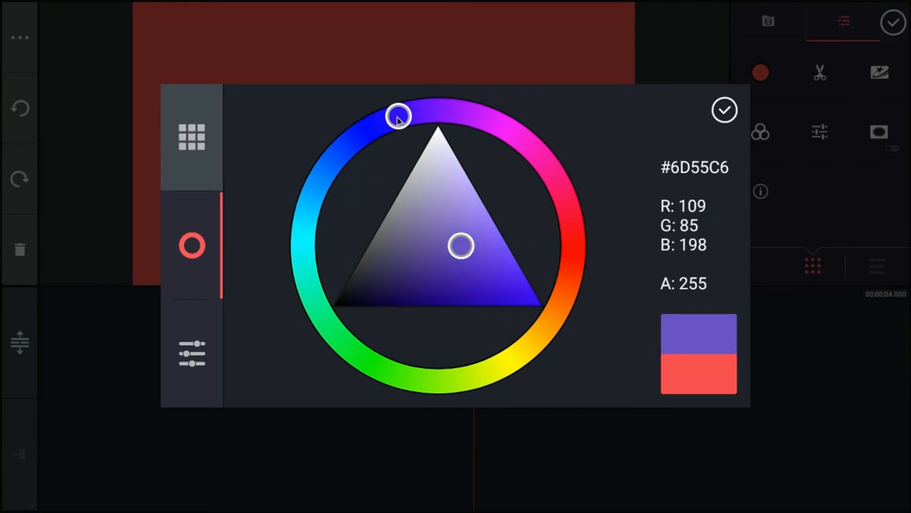
{"action": "left_click_drag", "start_coordinate": [398, 116], "coordinate": [373, 127]}
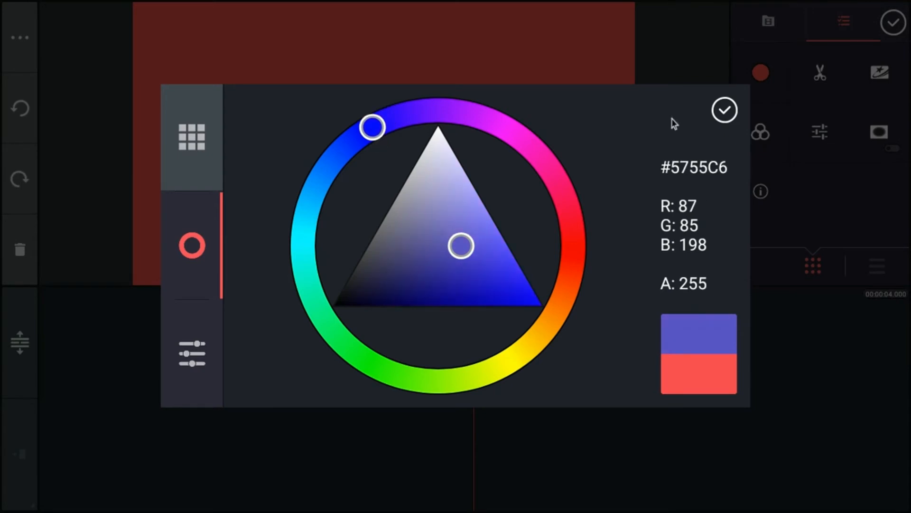
{"action": "left_click", "coordinate": [725, 110]}
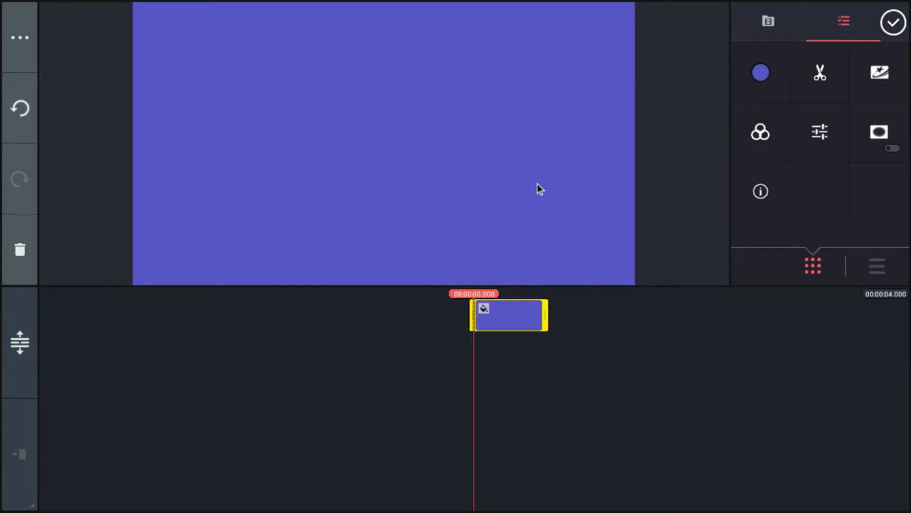
{"action": "mouse_move", "coordinate": [510, 198]}
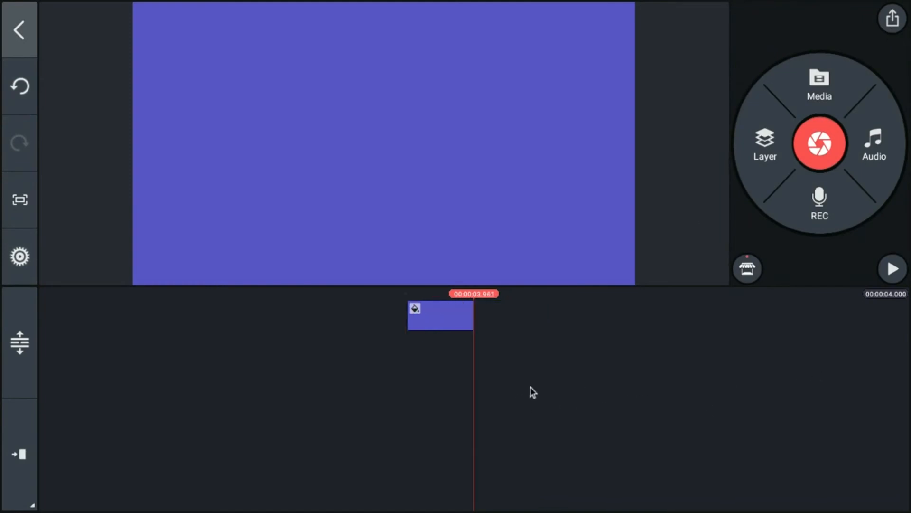
{"action": "mouse_move", "coordinate": [516, 367]}
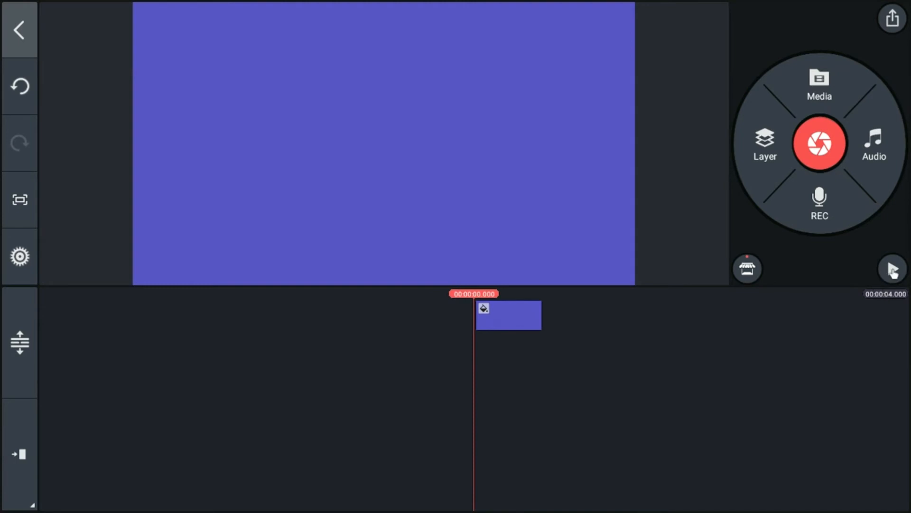
Step: Play the 4-second blue-purple clip from its start in the preview
{"action": "left_click", "coordinate": [894, 269]}
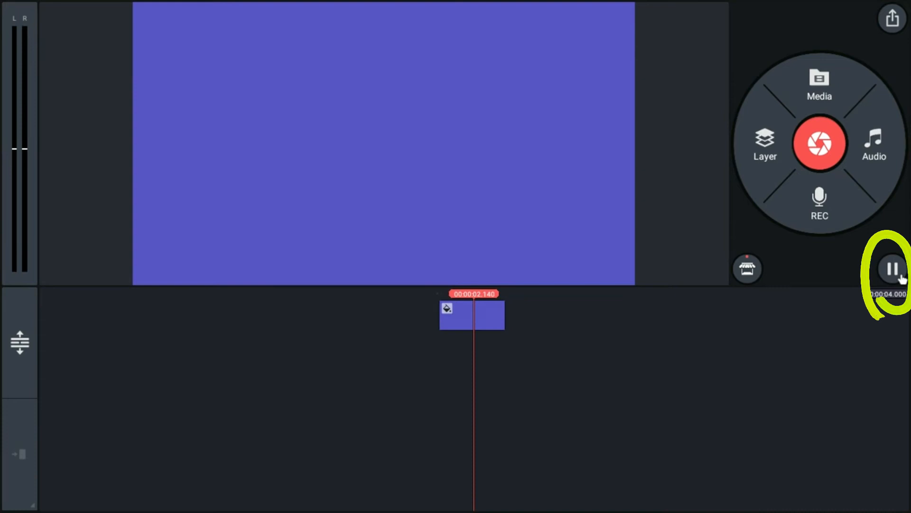
{"action": "left_click", "coordinate": [892, 268]}
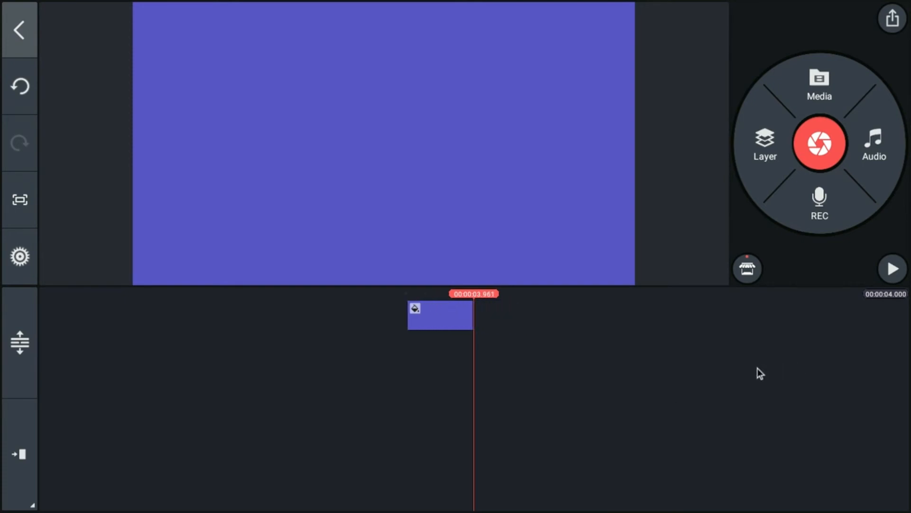
{"action": "mouse_move", "coordinate": [814, 396]}
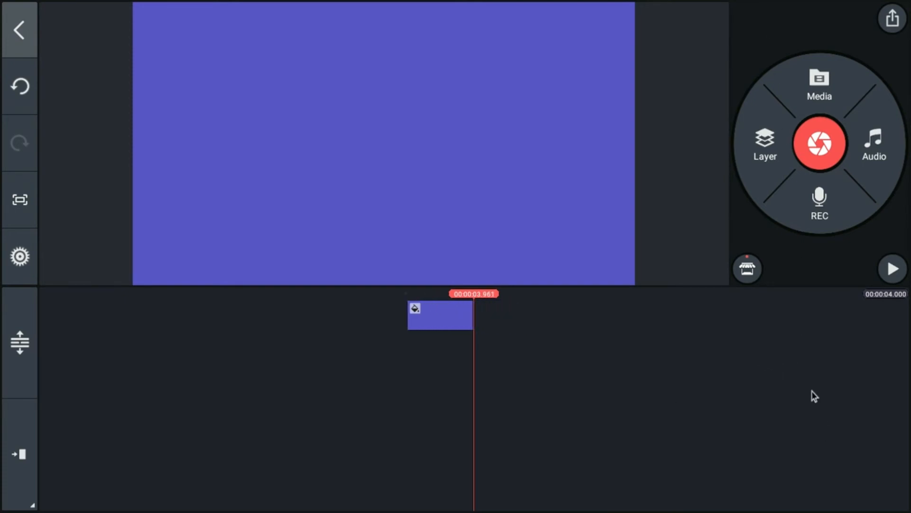
{"action": "mouse_move", "coordinate": [819, 85]}
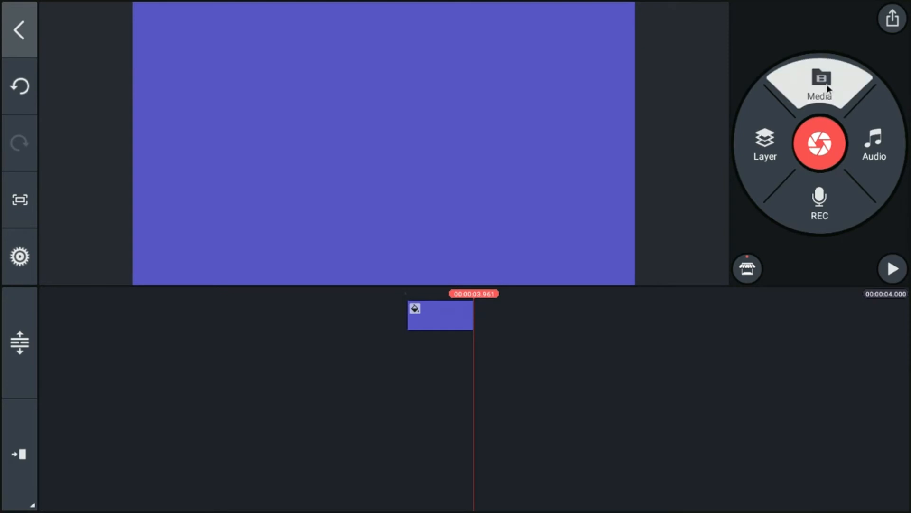
Step: Add the lakeside sunset photo from nature2 after the blue clip, giving an 8-second timeline
{"action": "left_click", "coordinate": [820, 84]}
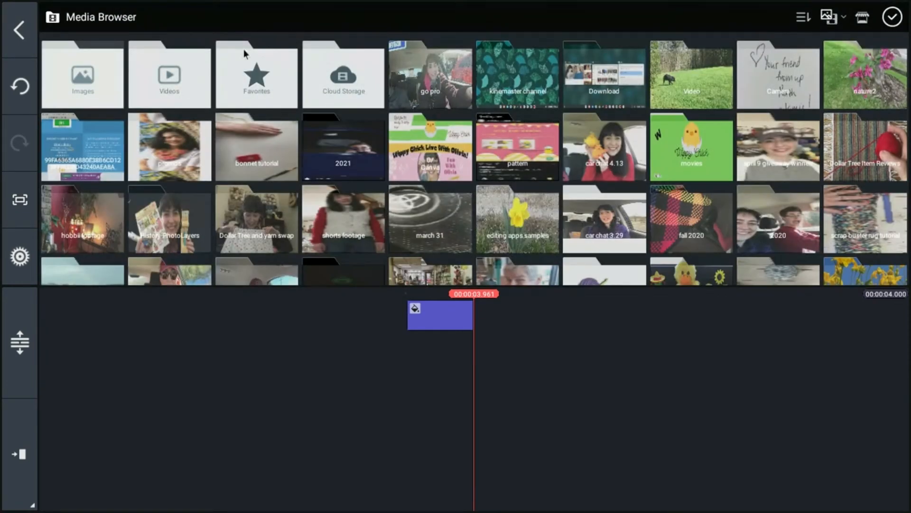
{"action": "mouse_move", "coordinate": [417, 76]}
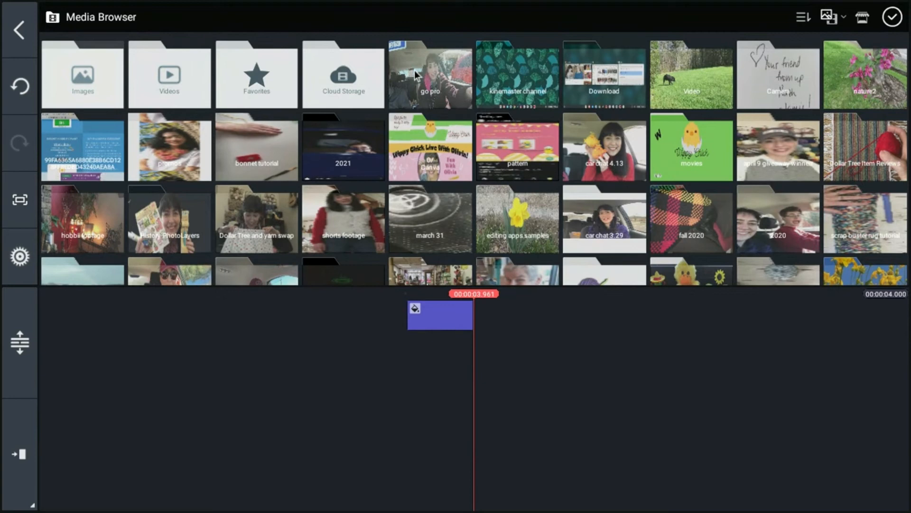
{"action": "mouse_move", "coordinate": [866, 82]}
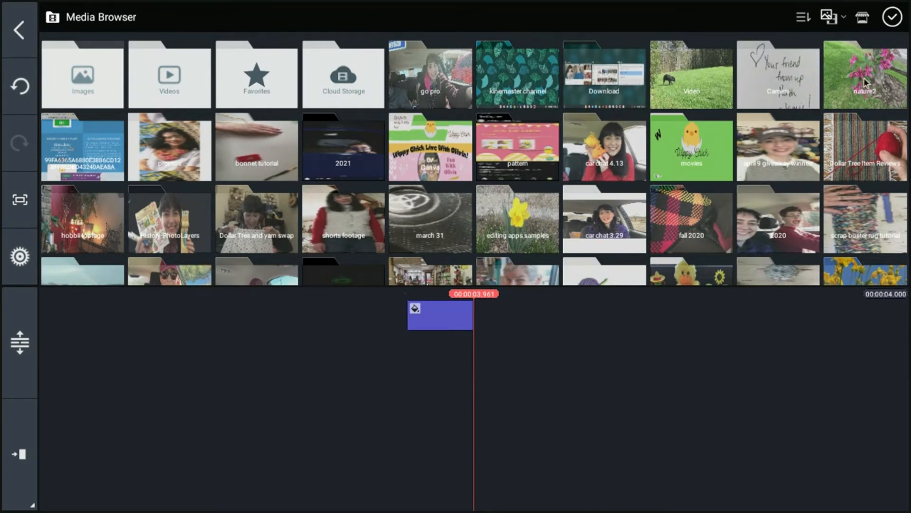
{"action": "left_click", "coordinate": [866, 74]}
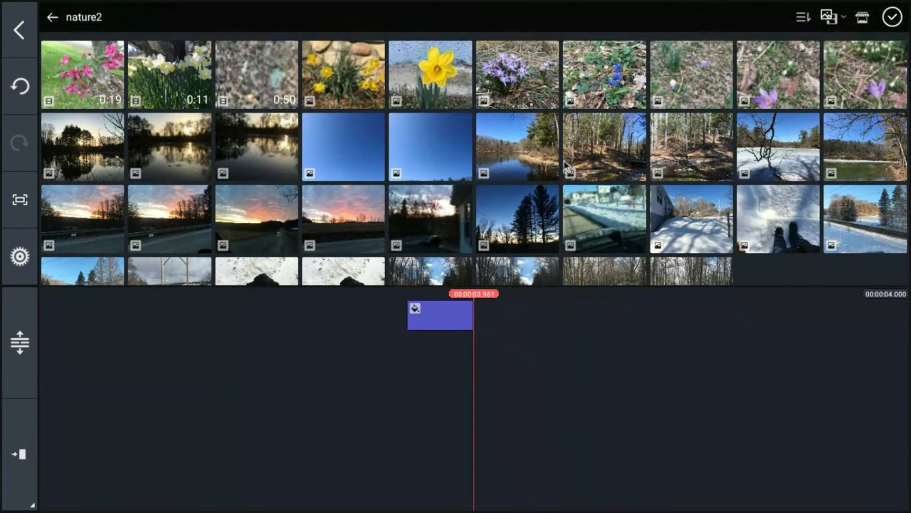
{"action": "mouse_move", "coordinate": [81, 156]}
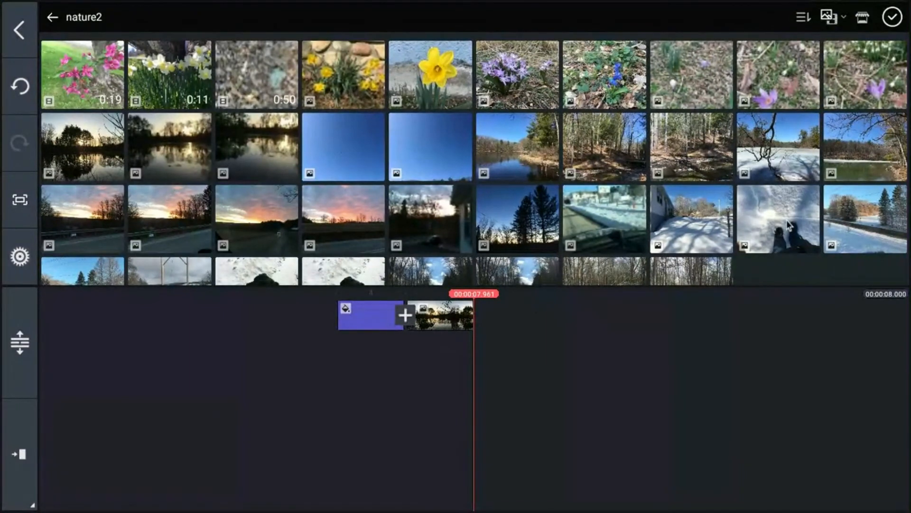
{"action": "mouse_move", "coordinate": [893, 16]}
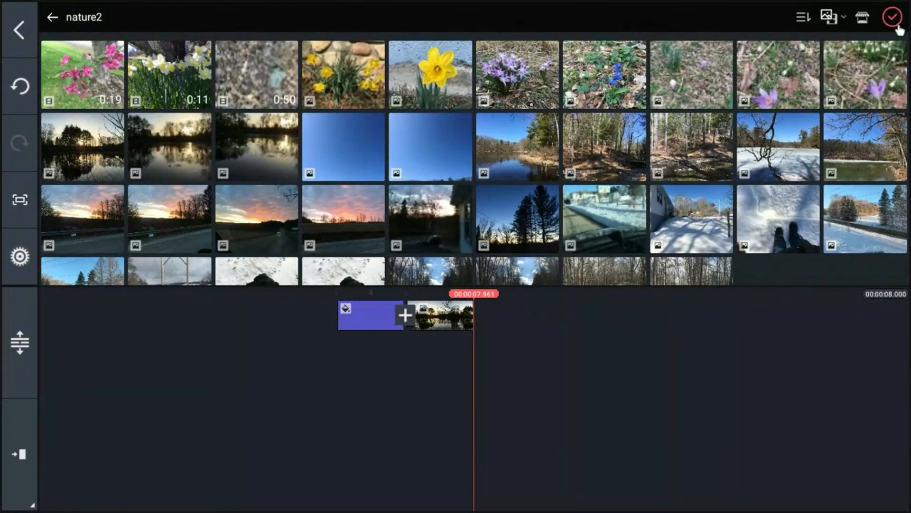
{"action": "left_click", "coordinate": [894, 16]}
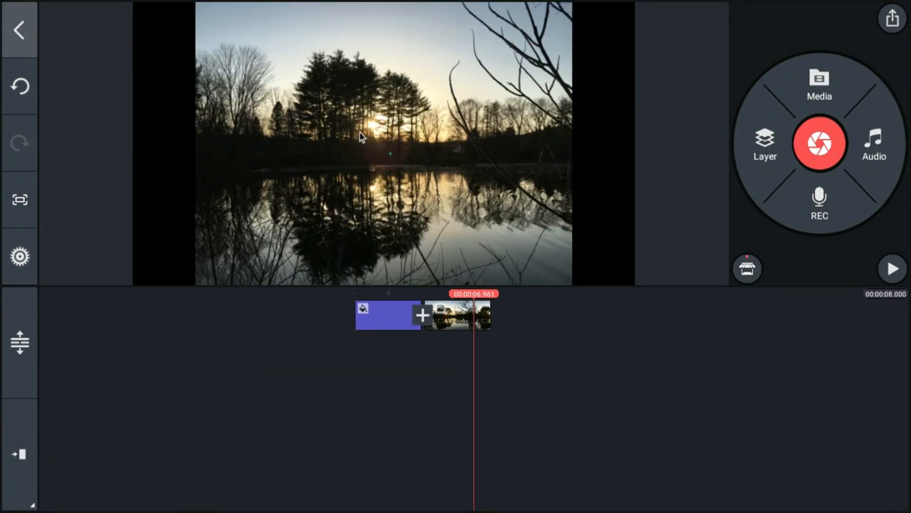
{"action": "mouse_move", "coordinate": [183, 146]}
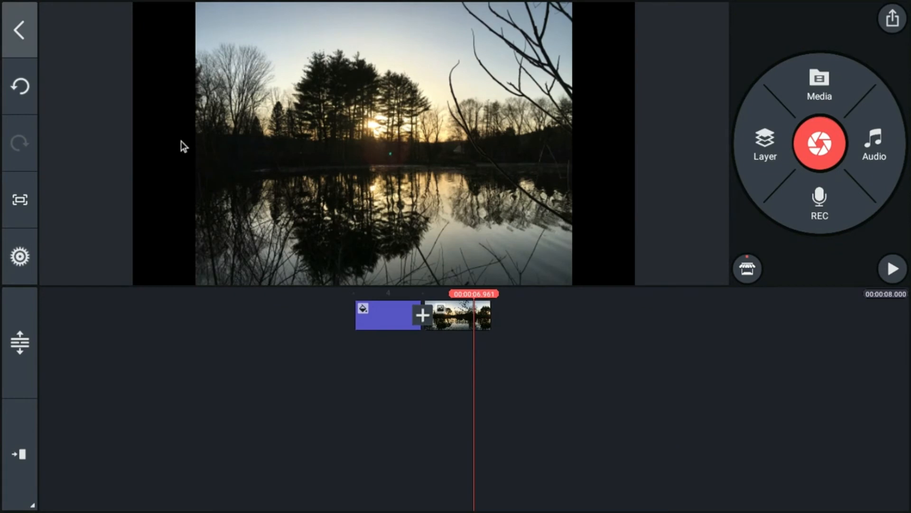
{"action": "mouse_move", "coordinate": [444, 160]}
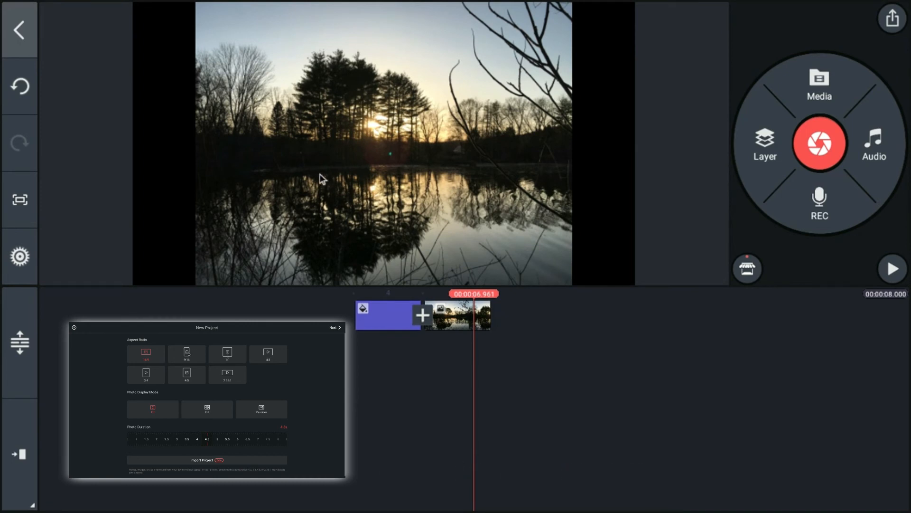
{"action": "mouse_move", "coordinate": [261, 214]}
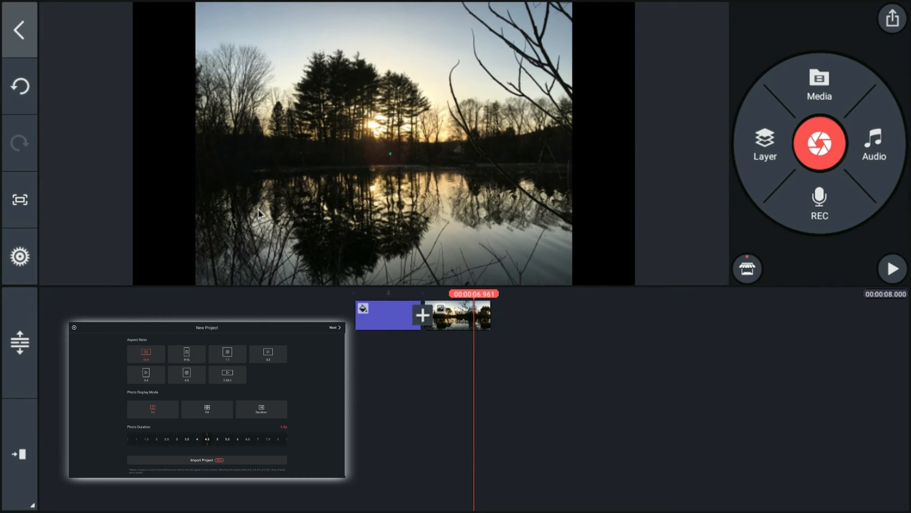
{"action": "mouse_move", "coordinate": [206, 354]}
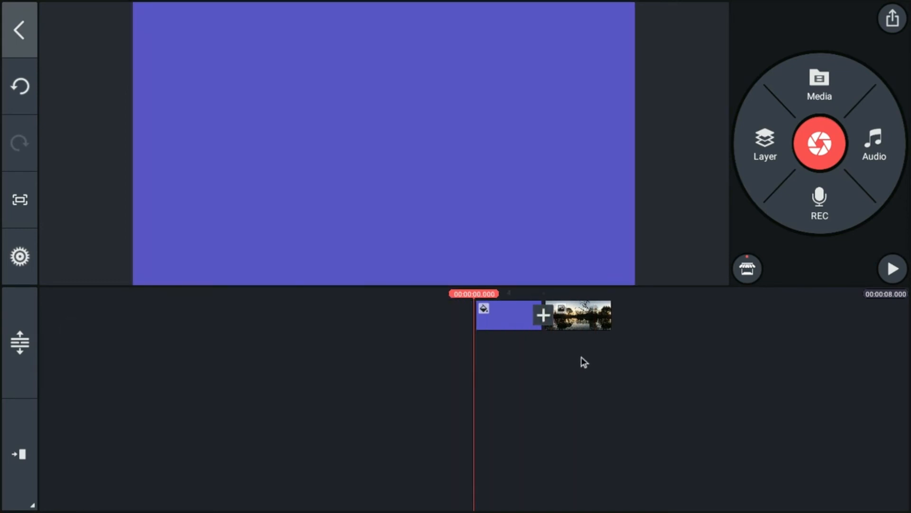
{"action": "mouse_move", "coordinate": [807, 373]}
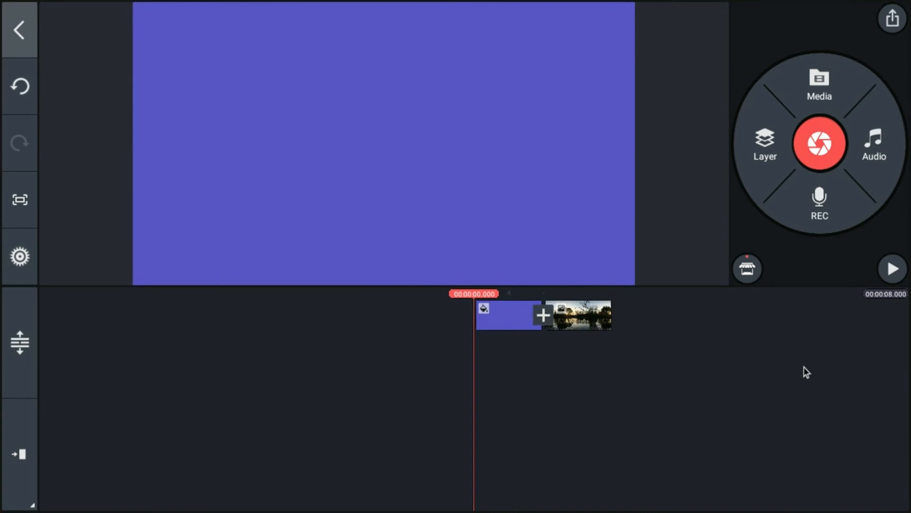
{"action": "left_click", "coordinate": [893, 269]}
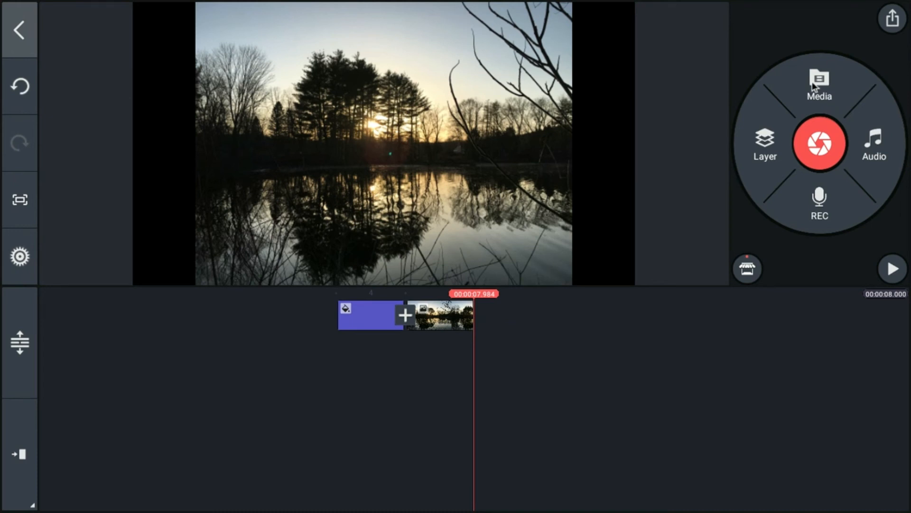
Step: Add the daffodil video from nature2 after the sunset photo and play the ~19-second timeline
{"action": "left_click", "coordinate": [819, 85]}
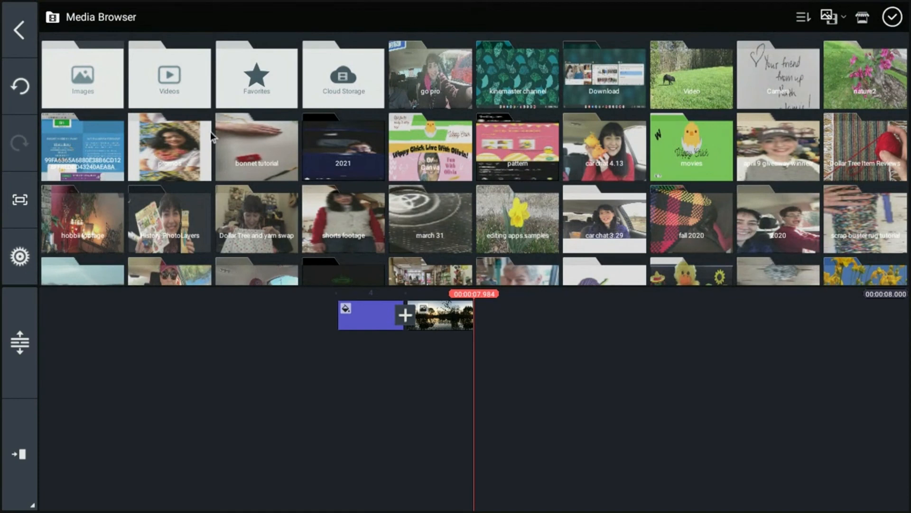
{"action": "mouse_move", "coordinate": [841, 102]}
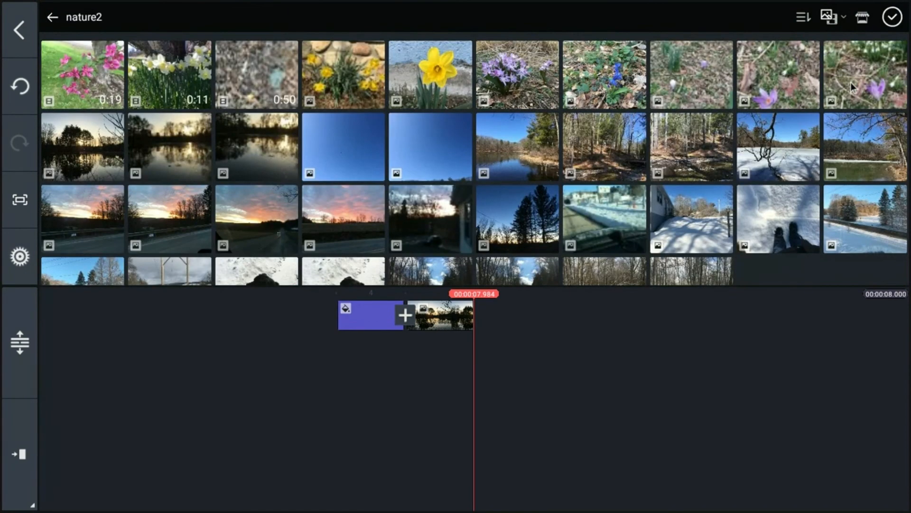
{"action": "mouse_move", "coordinate": [169, 61]}
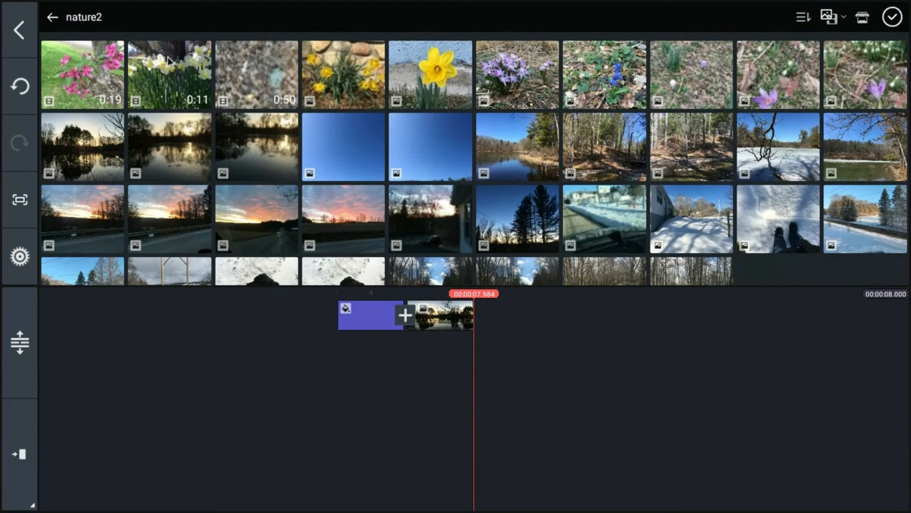
{"action": "mouse_move", "coordinate": [179, 72]}
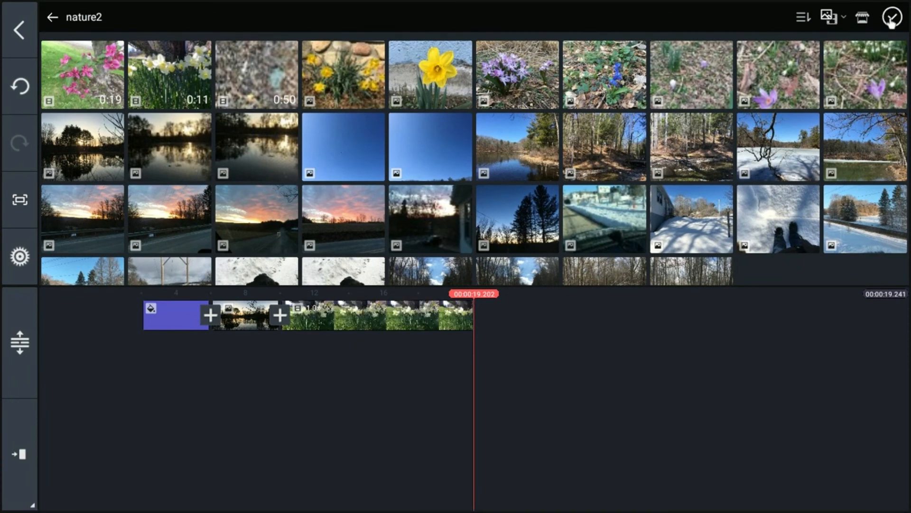
{"action": "left_click", "coordinate": [894, 17]}
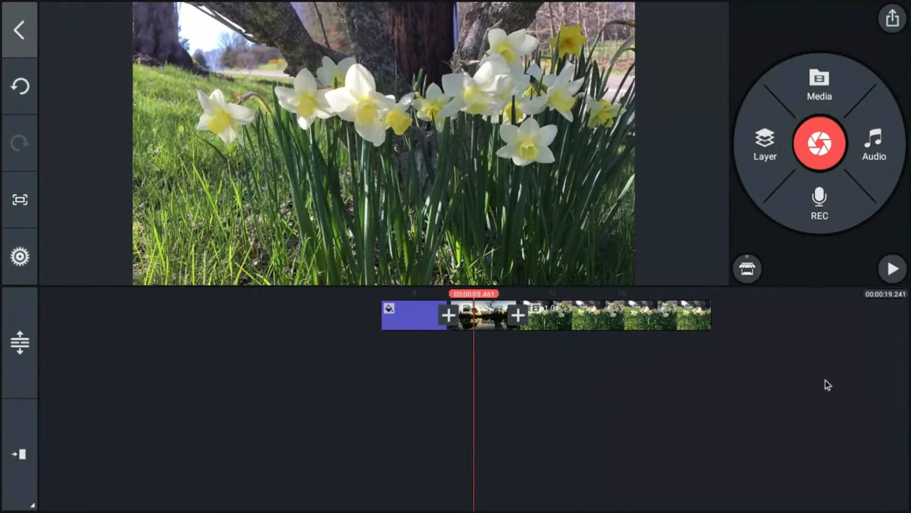
{"action": "left_click", "coordinate": [893, 268]}
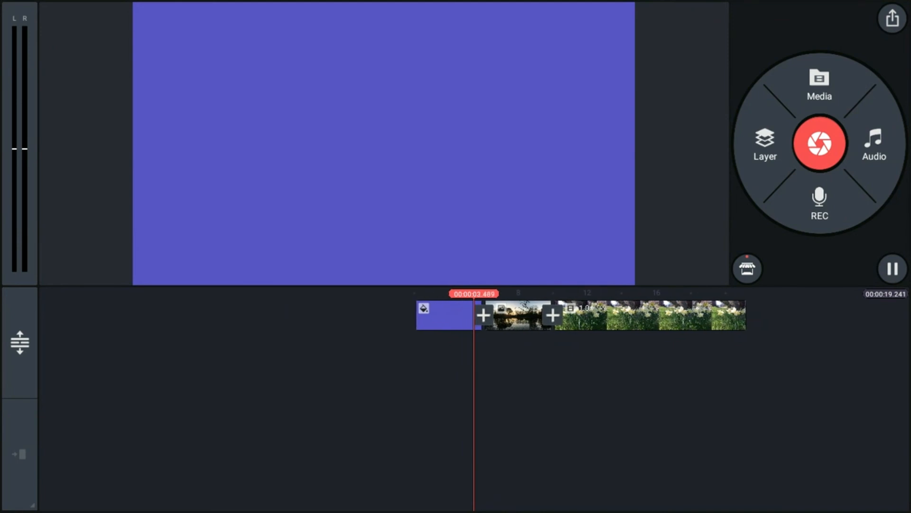